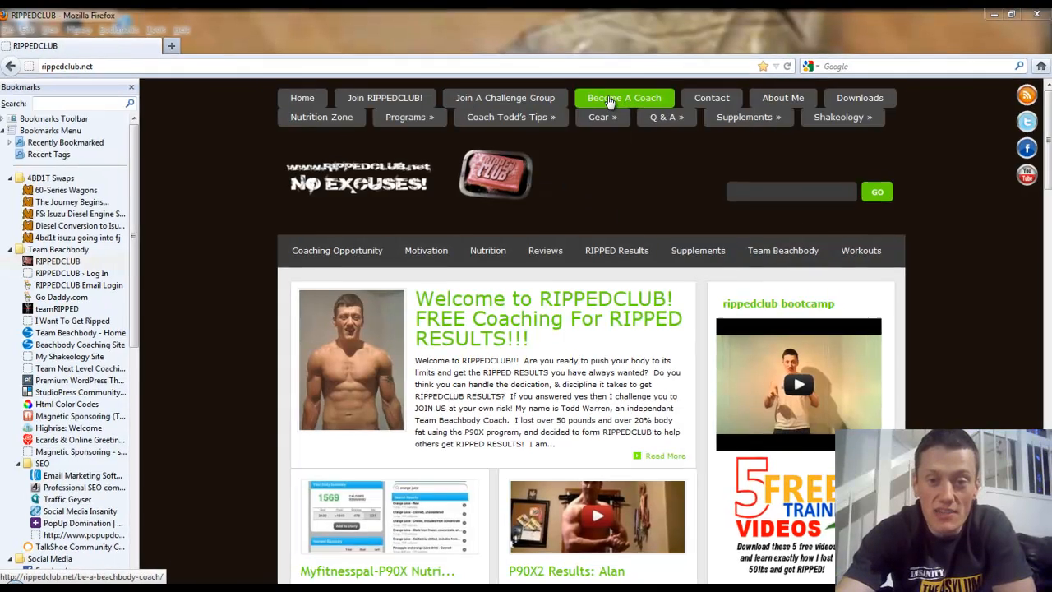
Go to the Become A Coach page and read down to the About Me, Coach Todd video section.
click(624, 98)
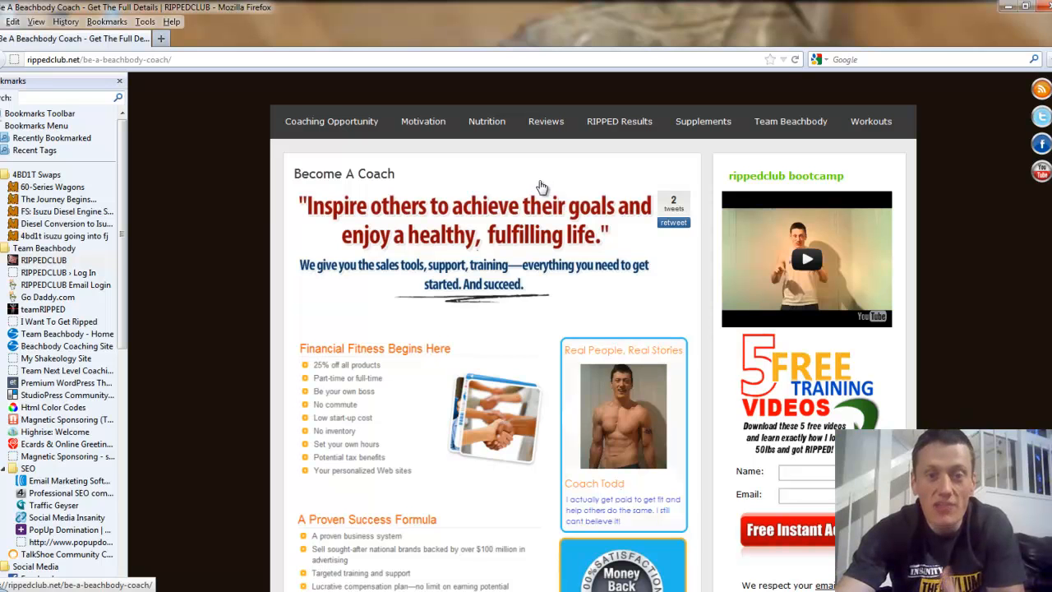
scroll(down, 3)
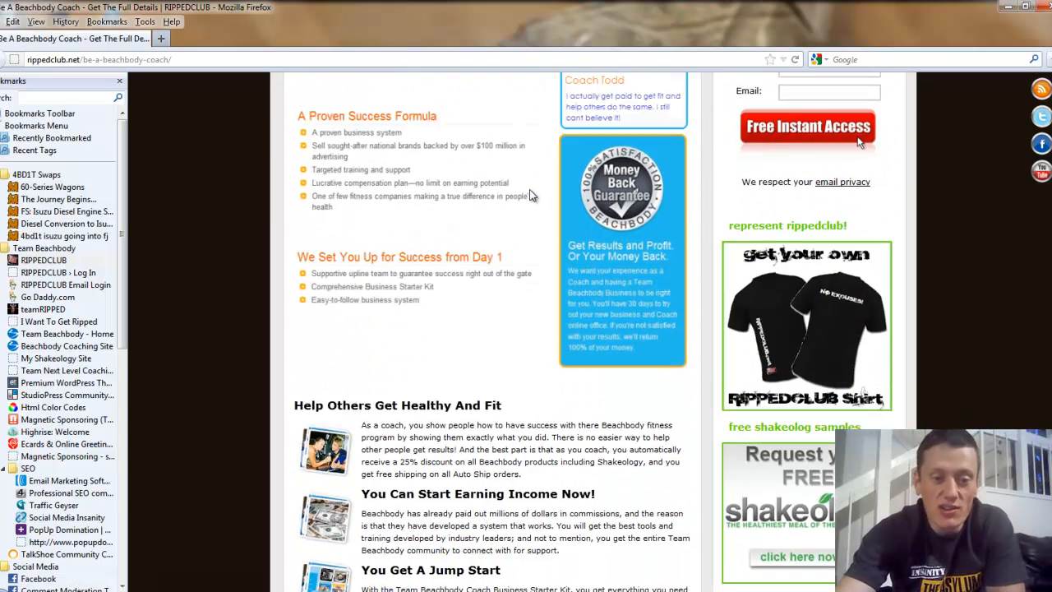
scroll(down, 3)
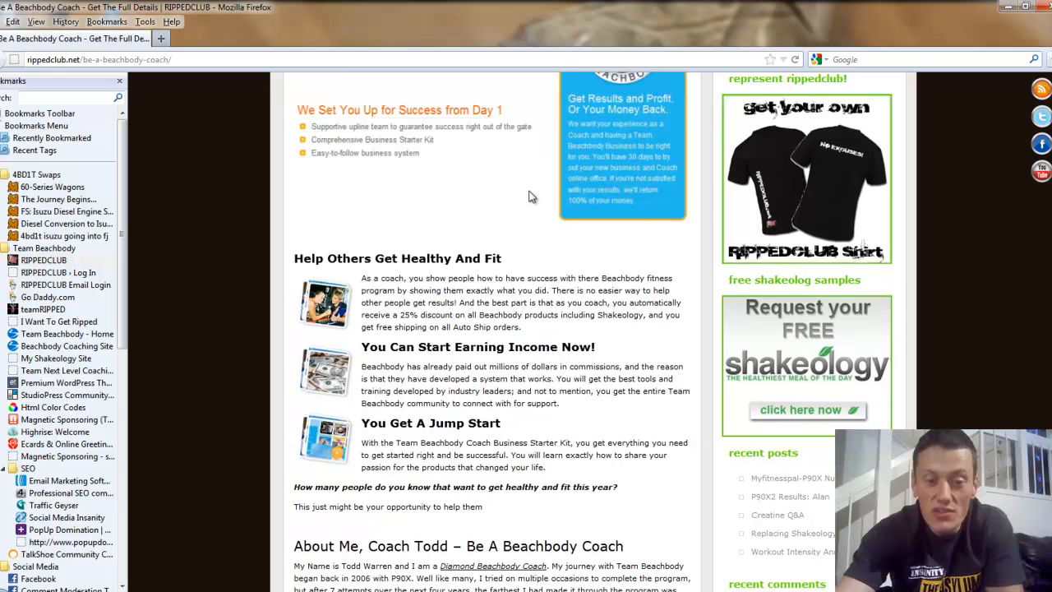
scroll(down, 3)
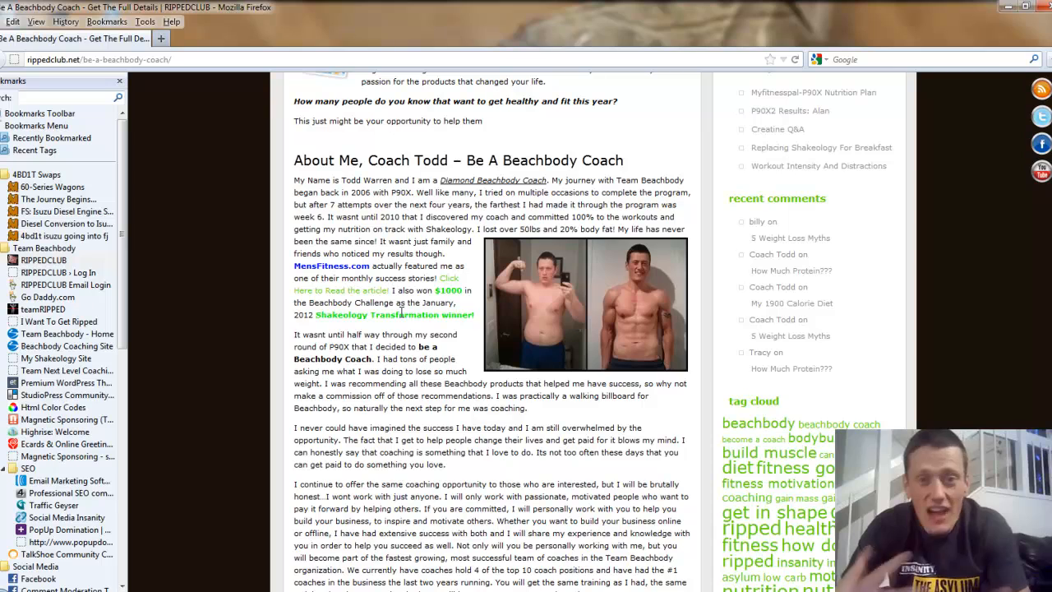
scroll(down, 3)
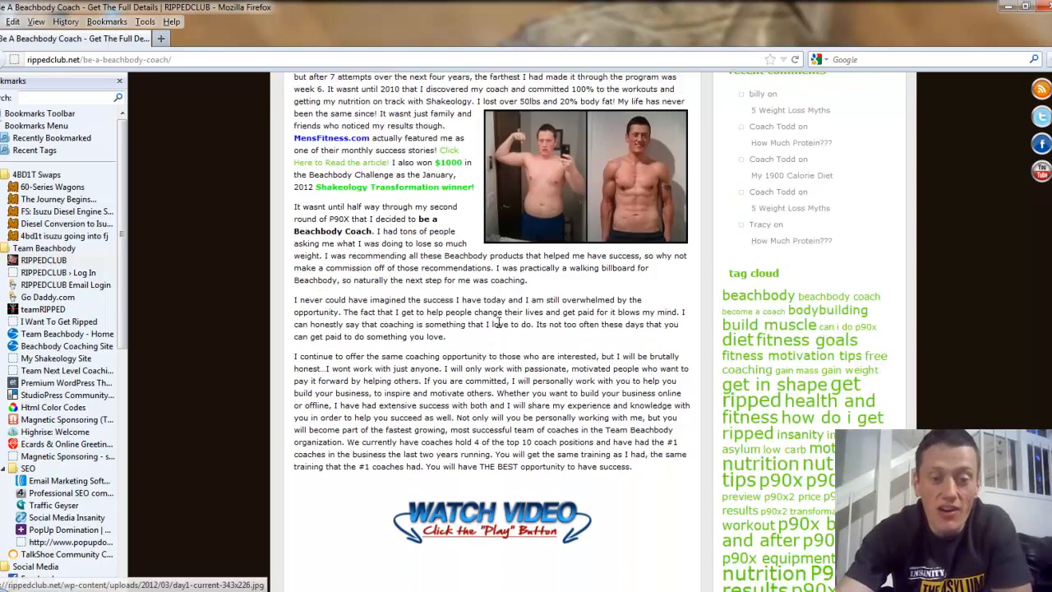
scroll(down, 3)
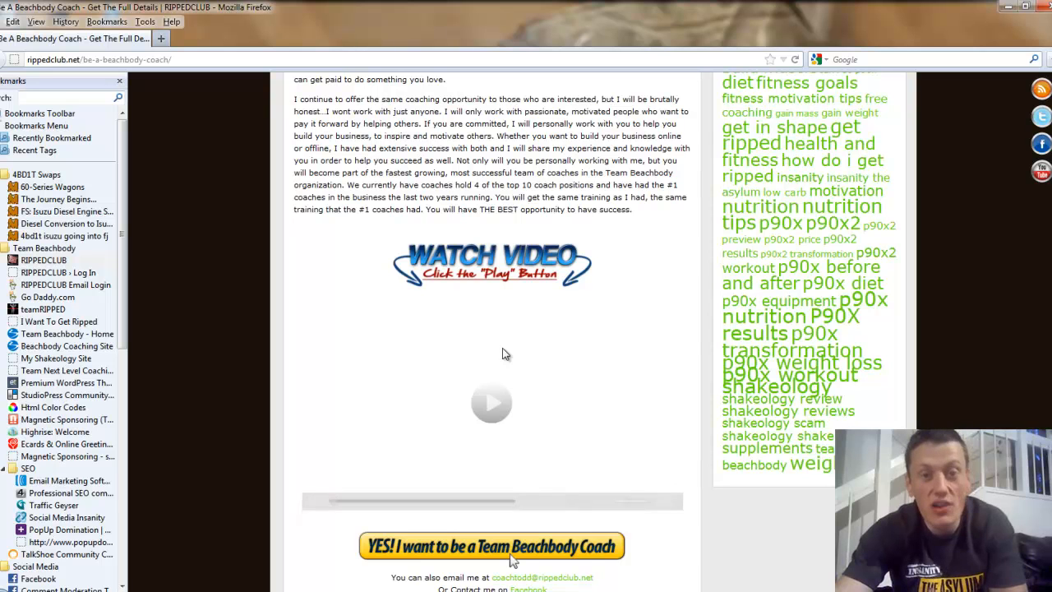
scroll(down, 3)
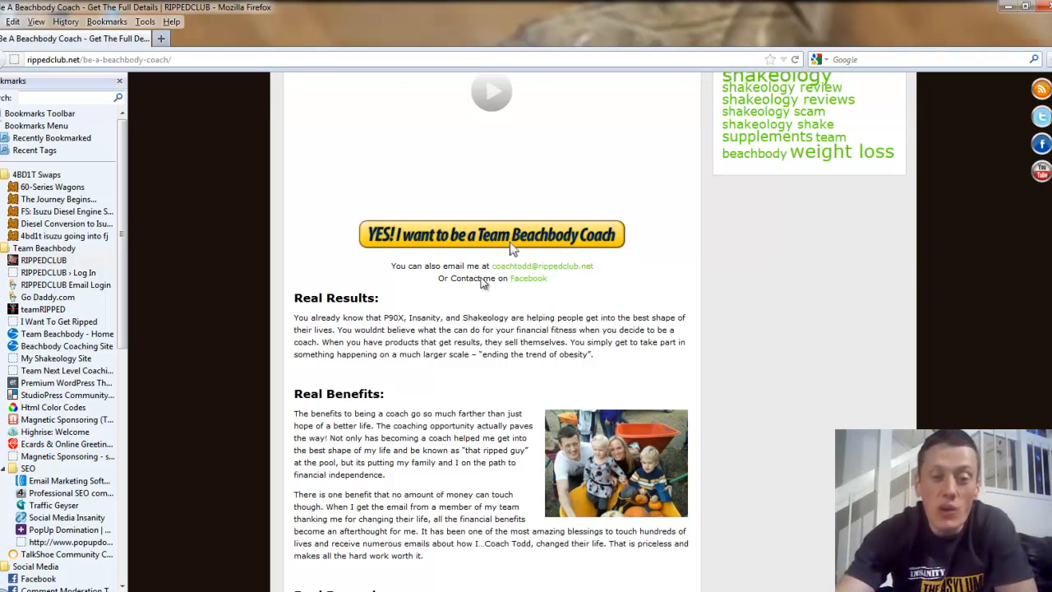
mouse_move(475, 234)
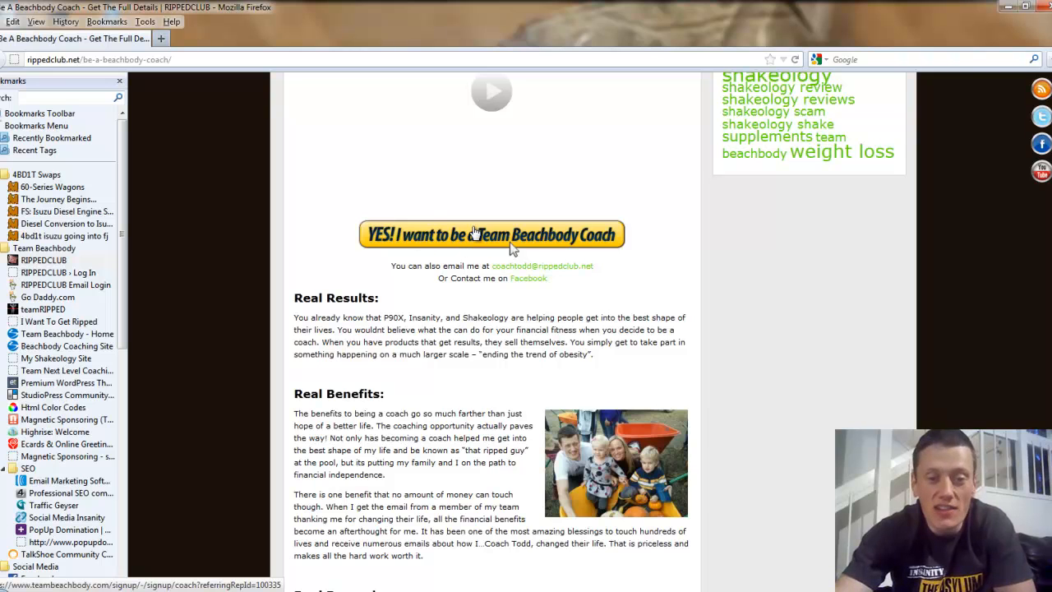
mouse_move(434, 237)
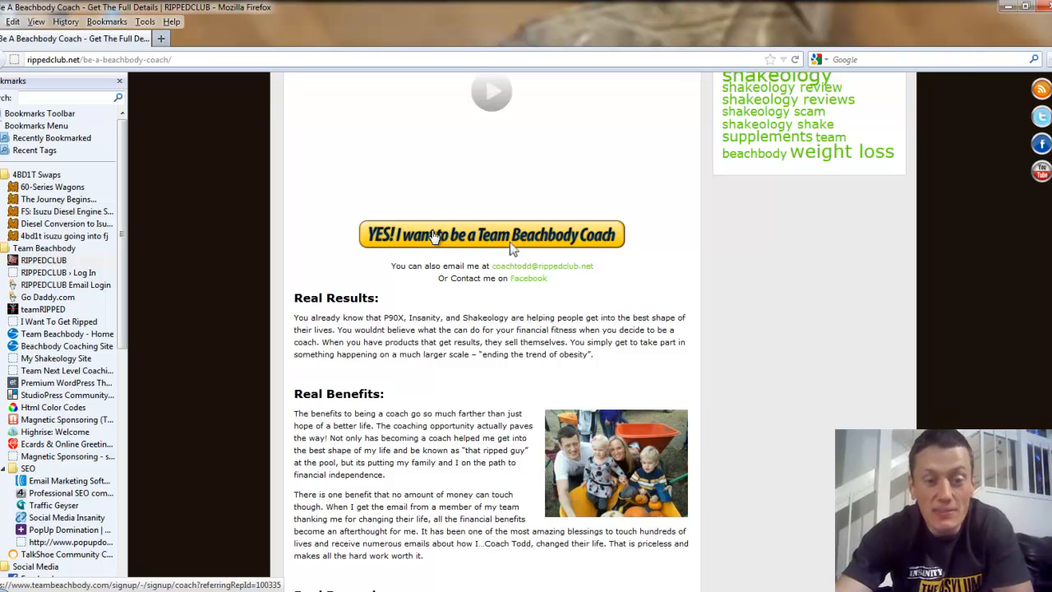
mouse_move(501, 243)
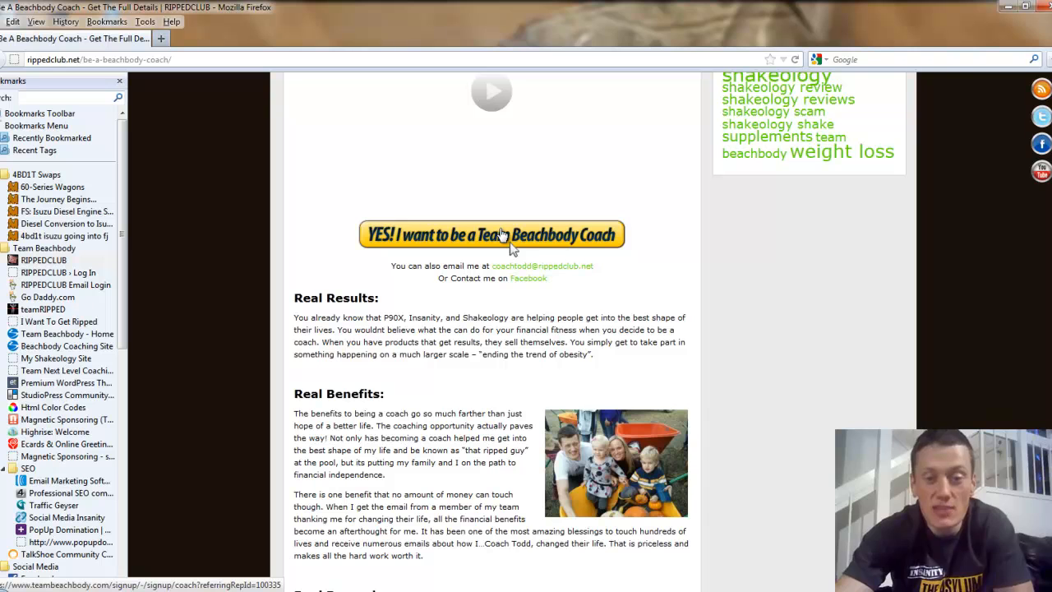
mouse_move(509, 238)
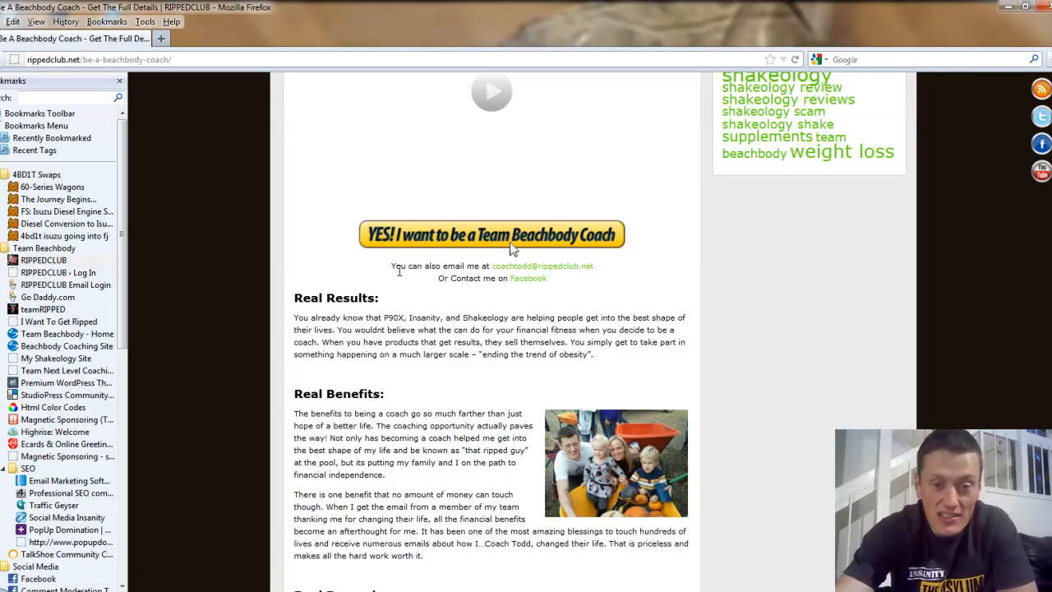
mouse_move(523, 269)
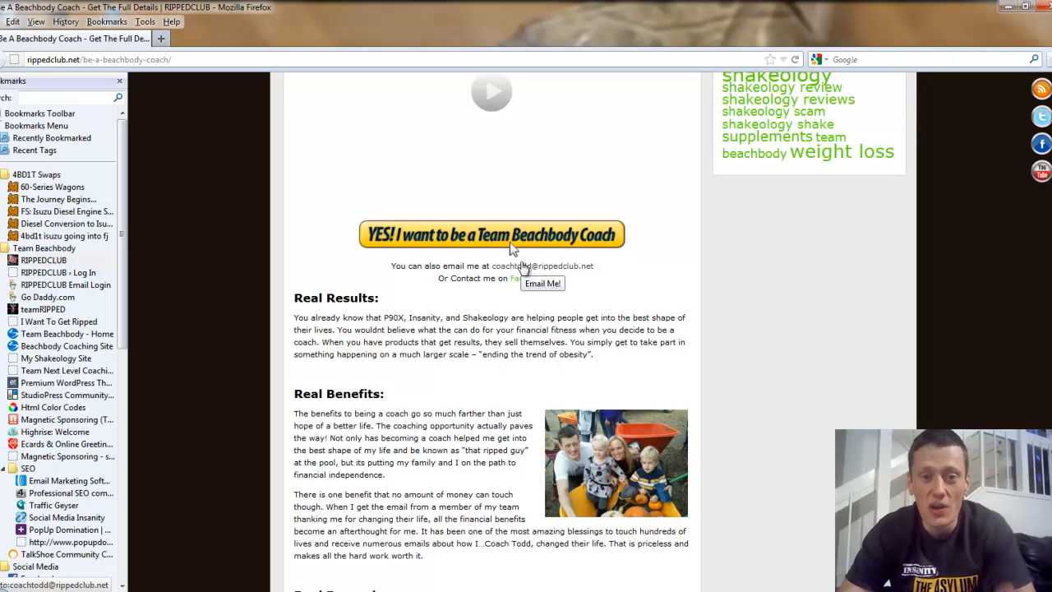
mouse_move(513, 248)
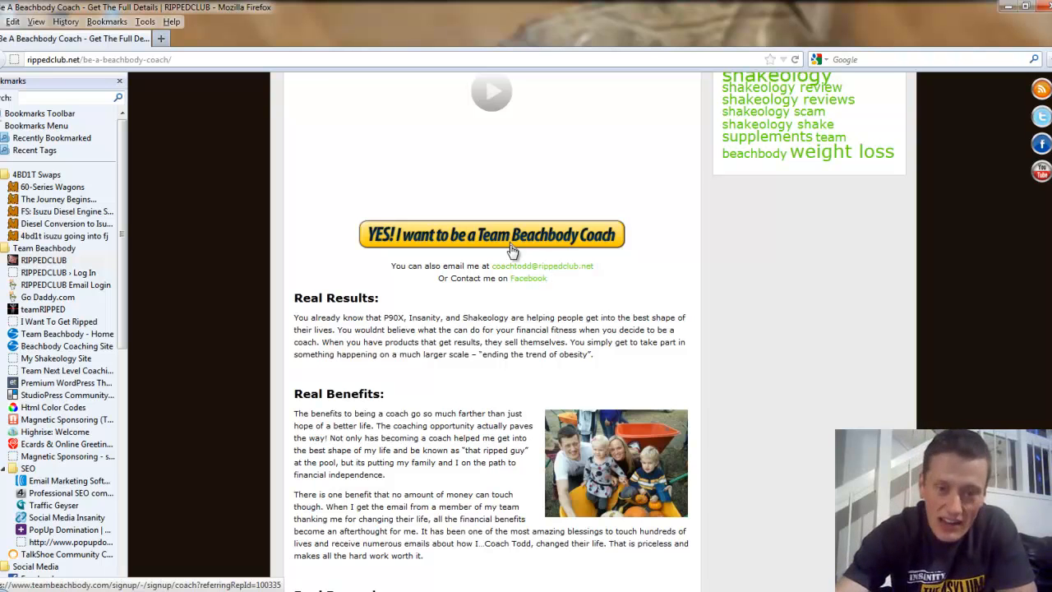
Choose 'YES! I want to be a Team Beachbody Coach' and reach the Account Information form.
click(480, 237)
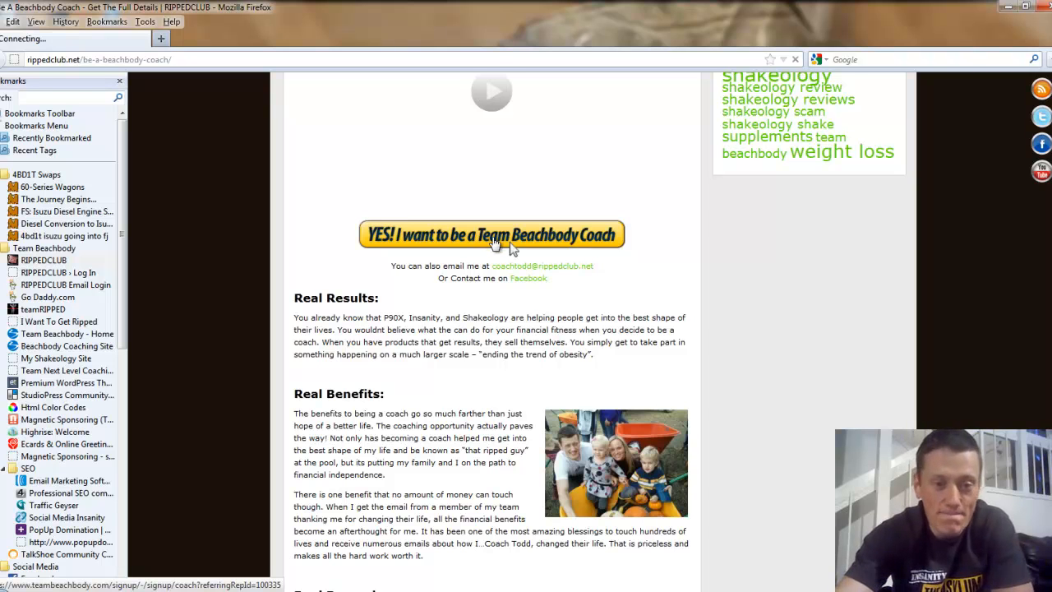
click(496, 234)
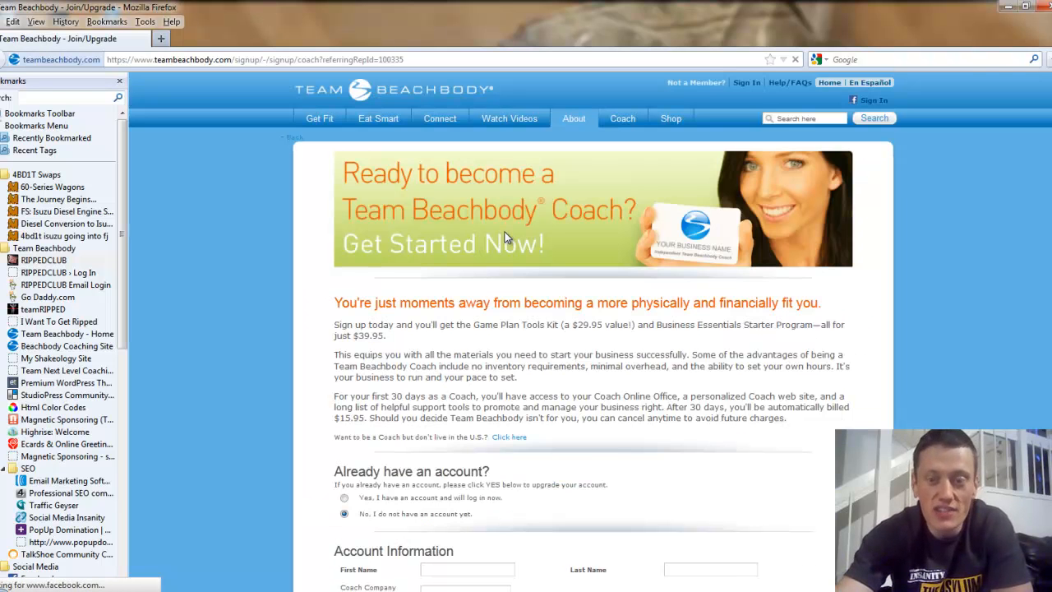
scroll(down, 3)
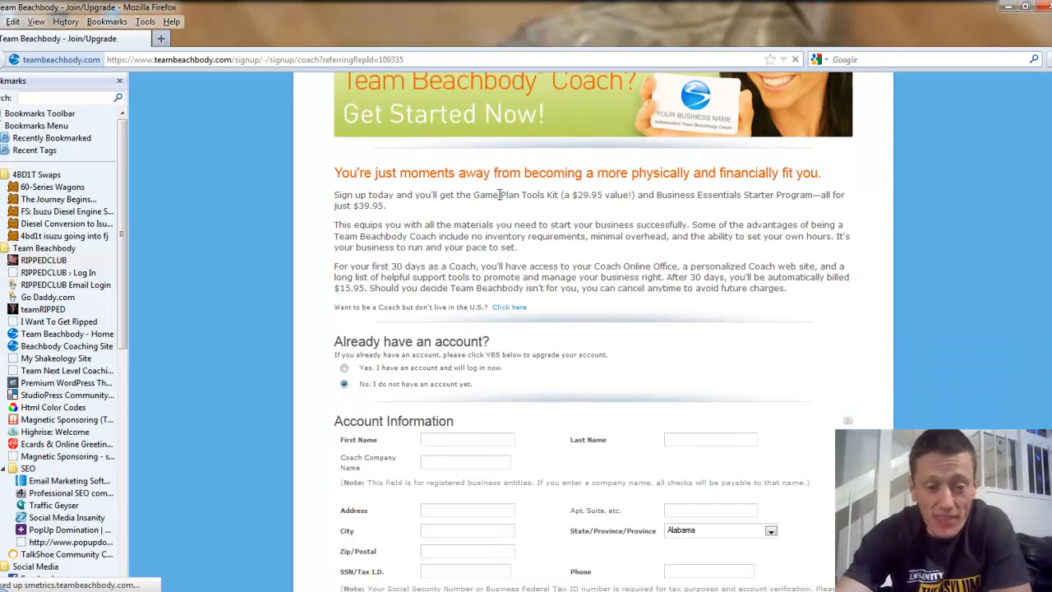
scroll(down, 3)
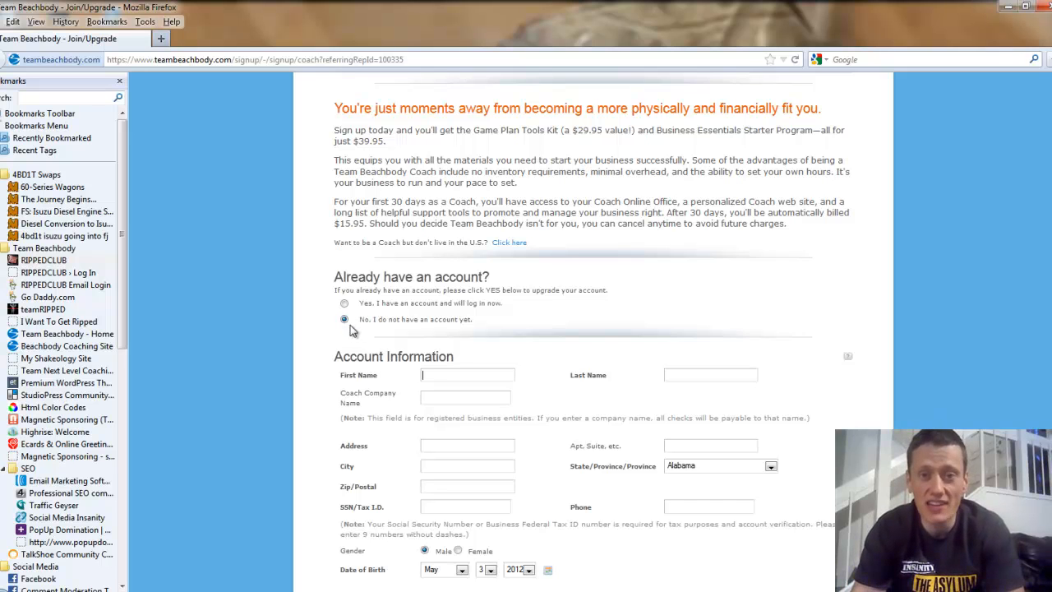
mouse_move(355, 332)
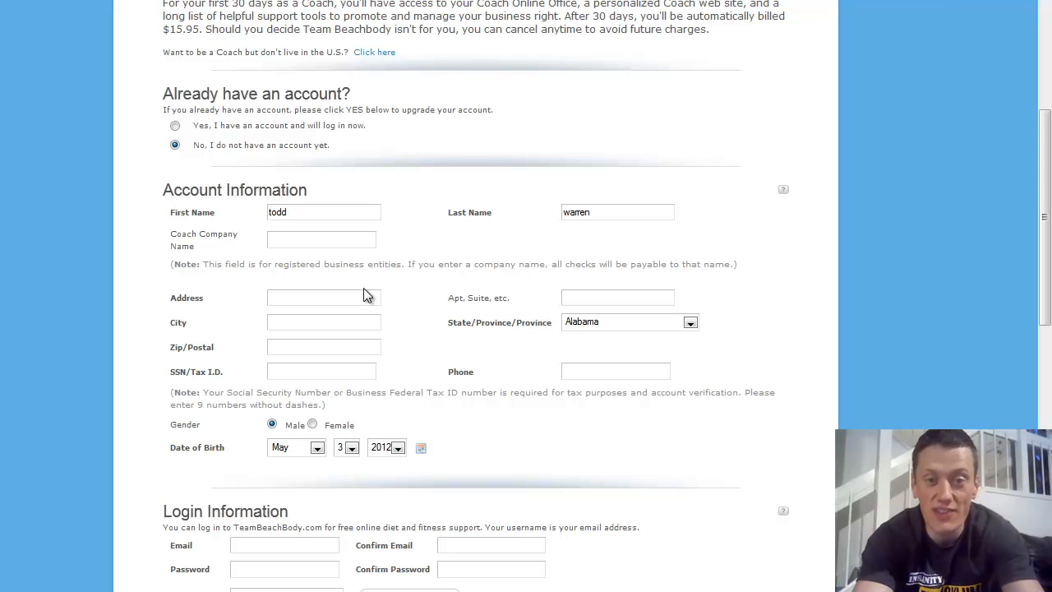
Enter the street address, city Eugene, Oregon zip 974.. and the tax ID.
click(320, 240)
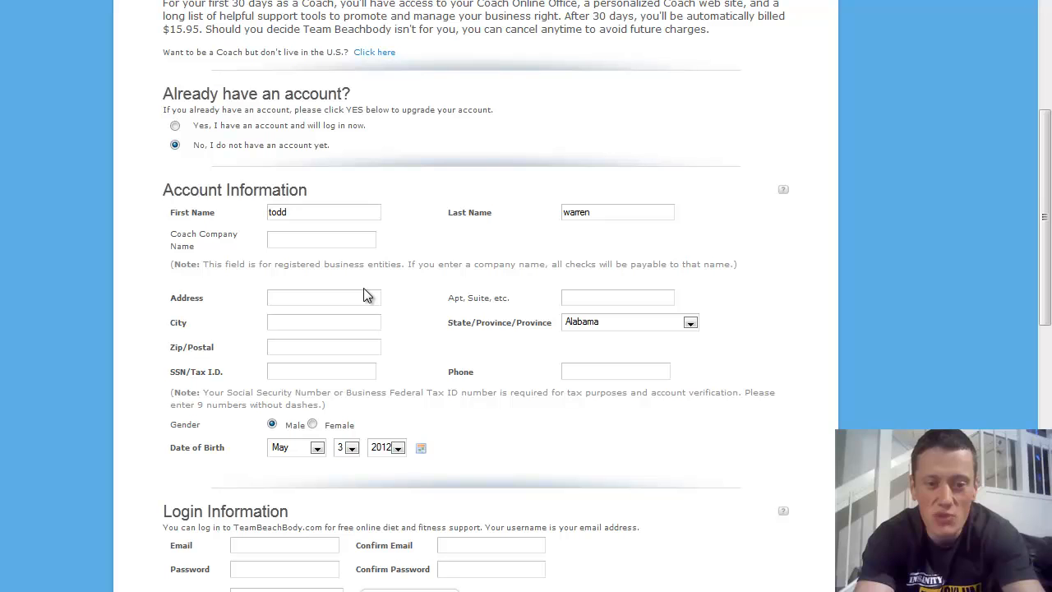
text(123 rippedclub ln)
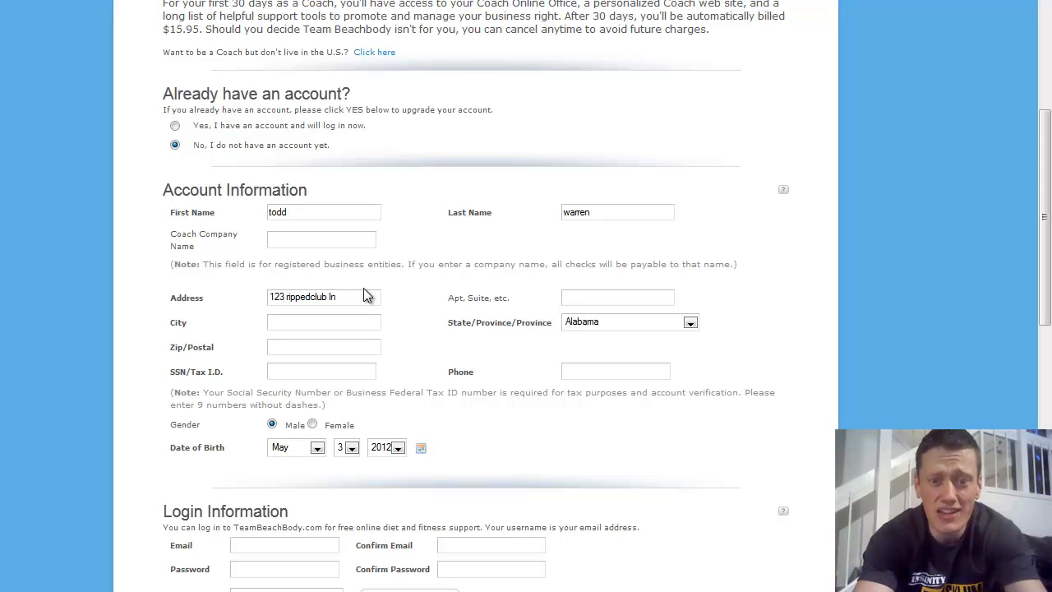
click(617, 297)
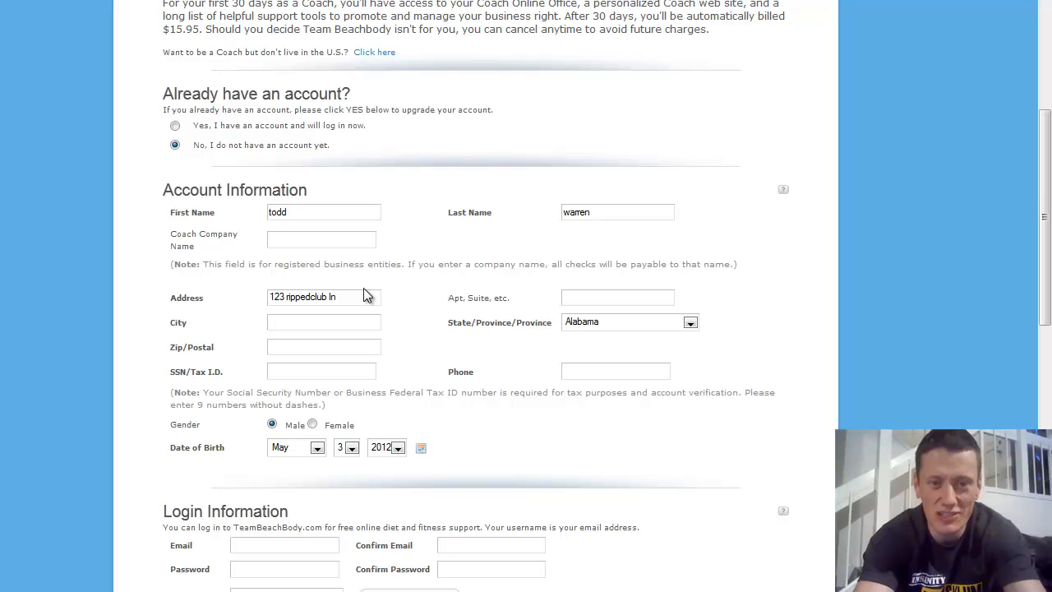
text(eugene)
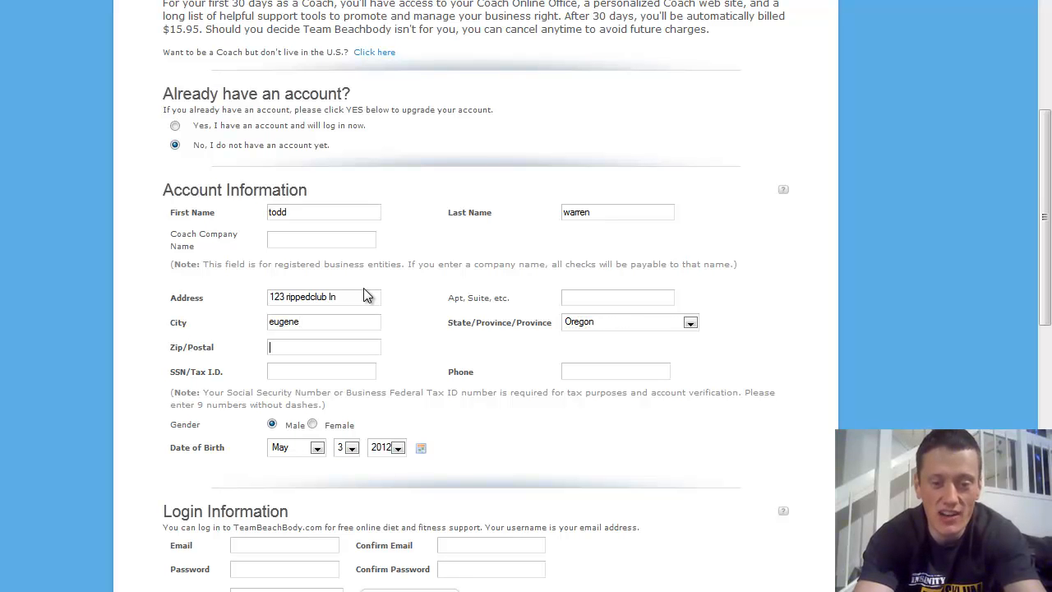
text(97402)
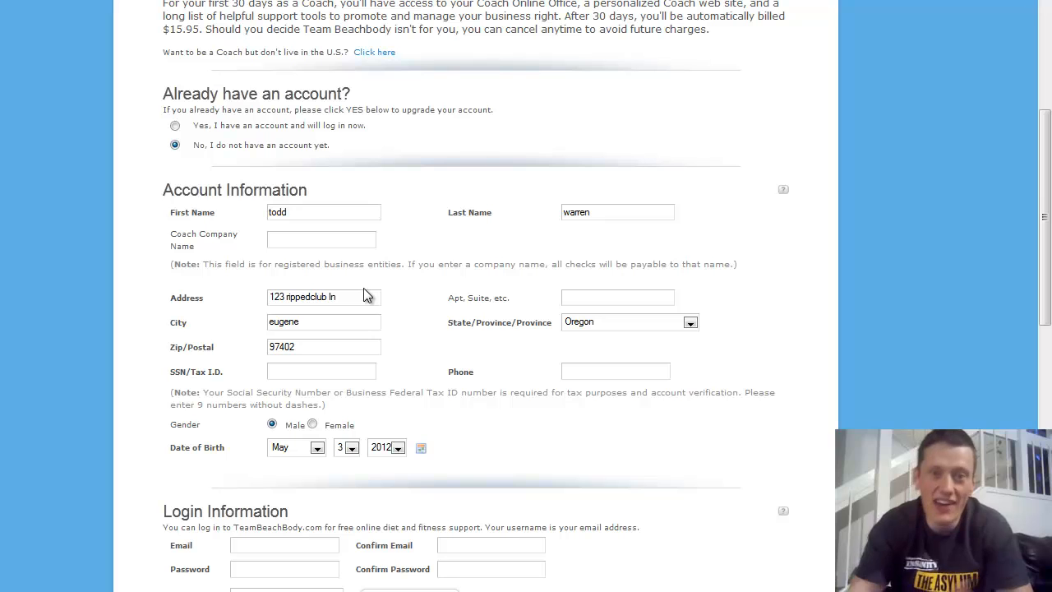
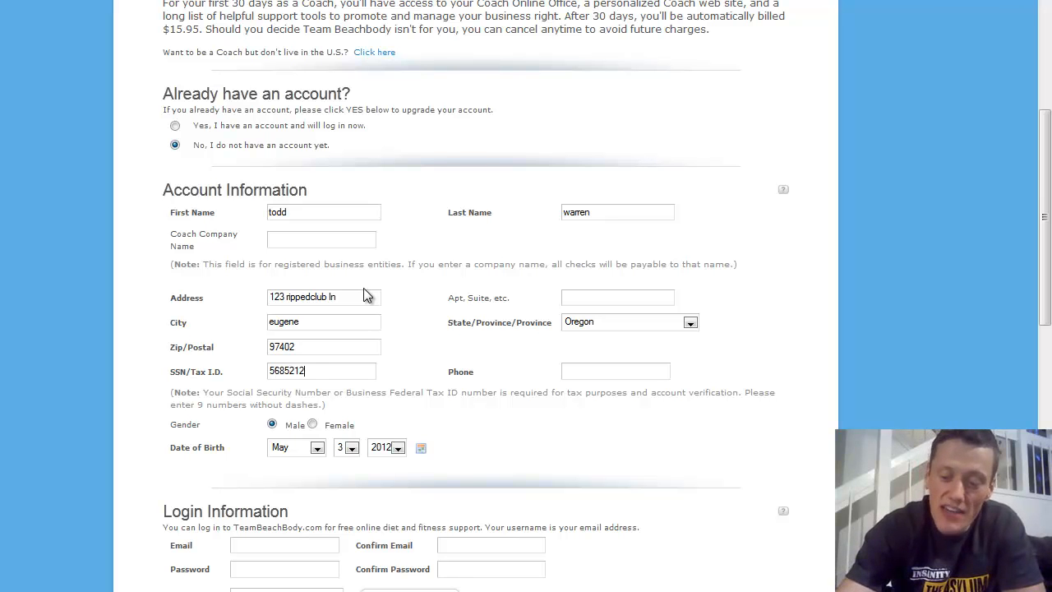
Enter the phone number starting 541 and select it for correction.
click(614, 371)
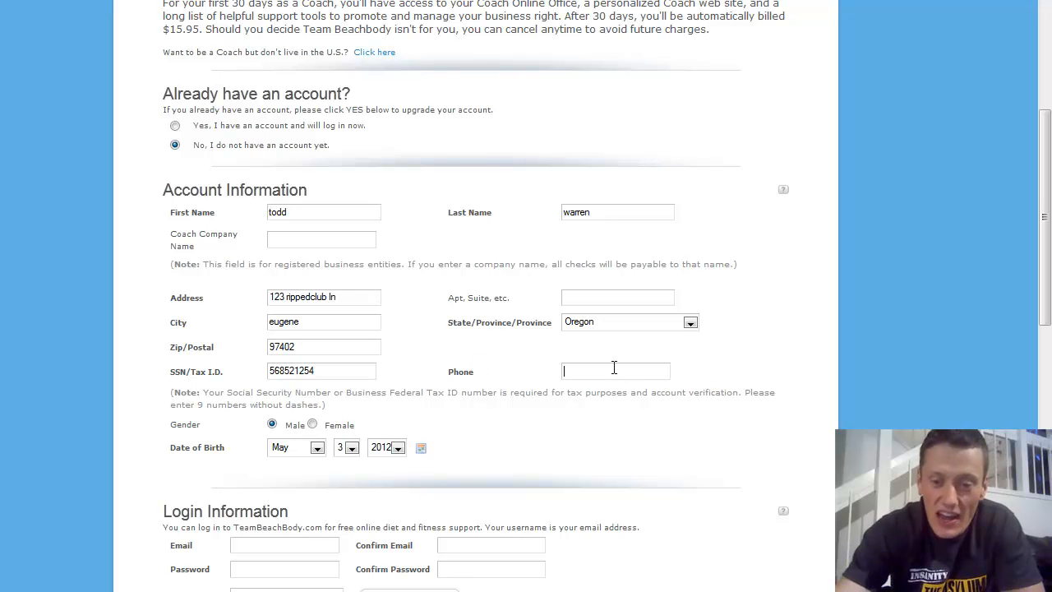
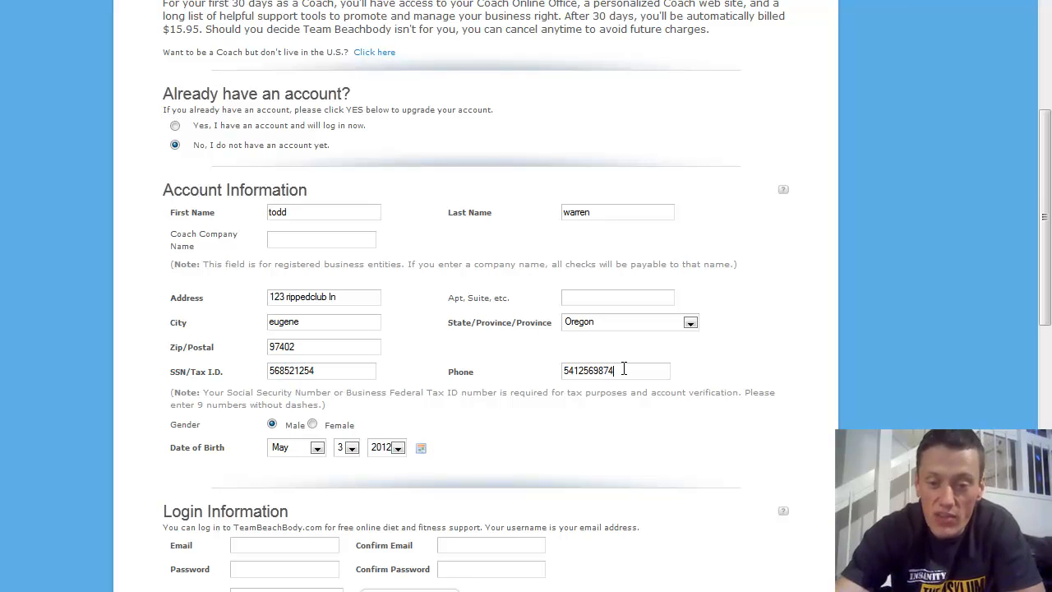
triple_click(602, 371)
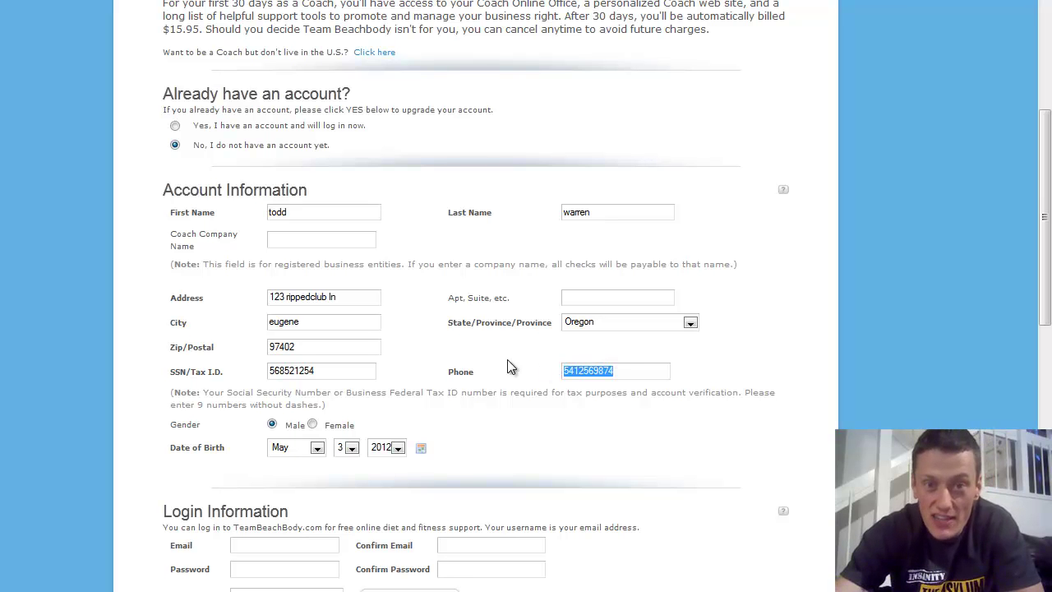
mouse_move(401, 414)
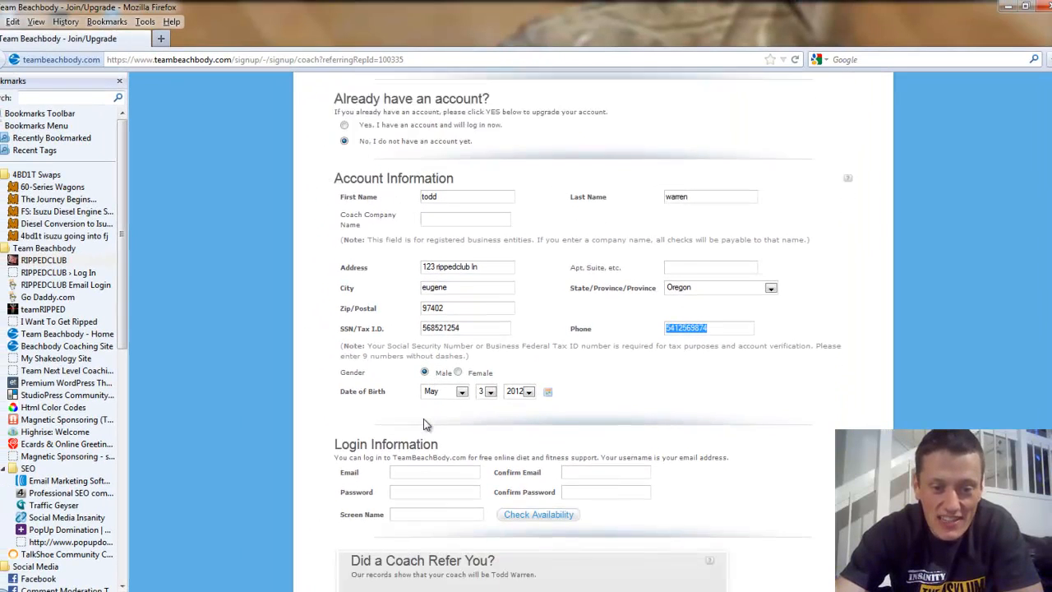
scroll(down, 3)
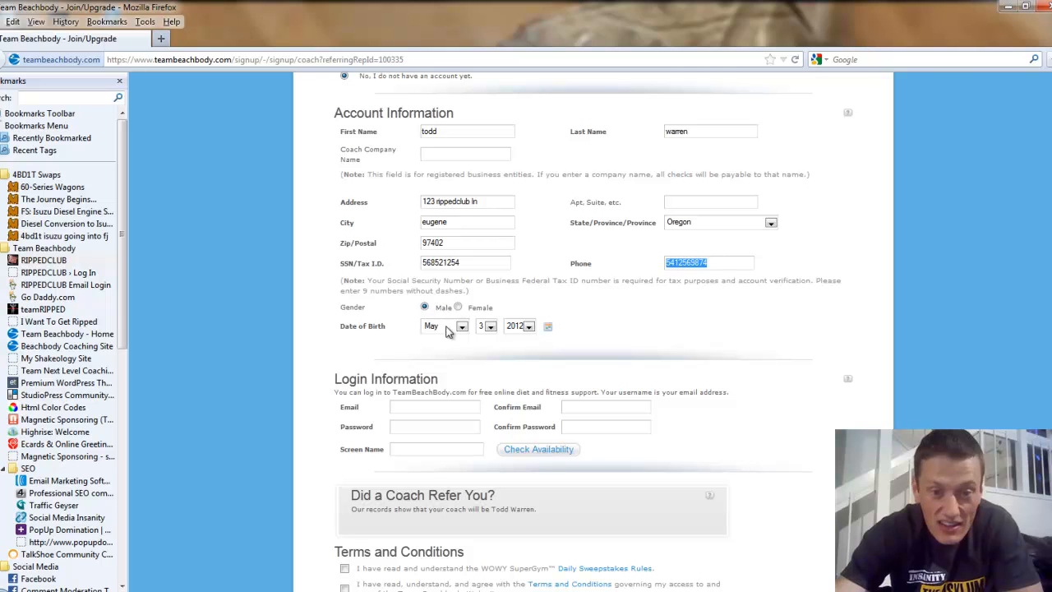
click(458, 325)
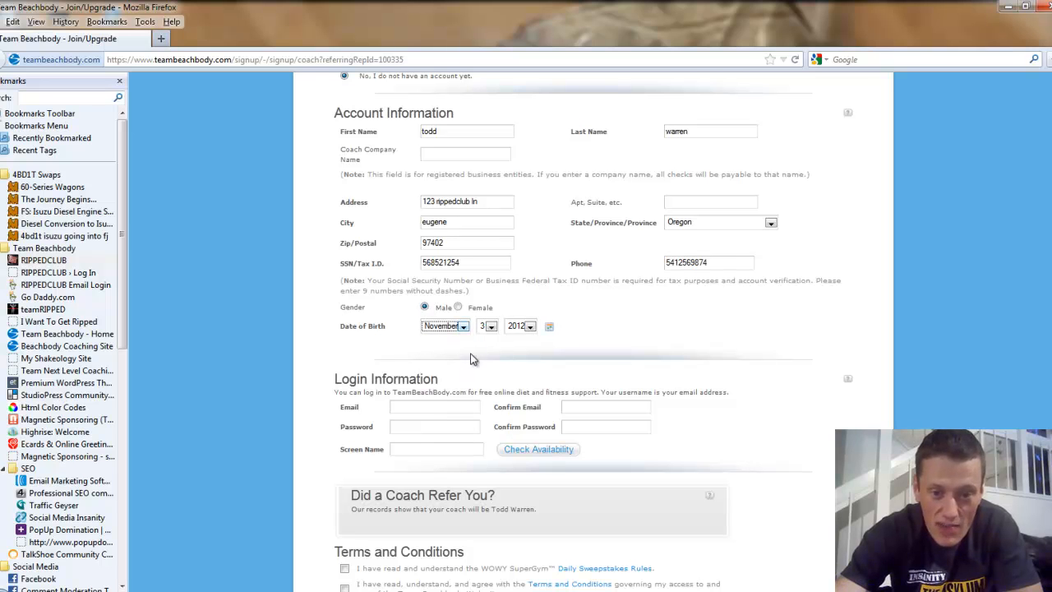
click(494, 326)
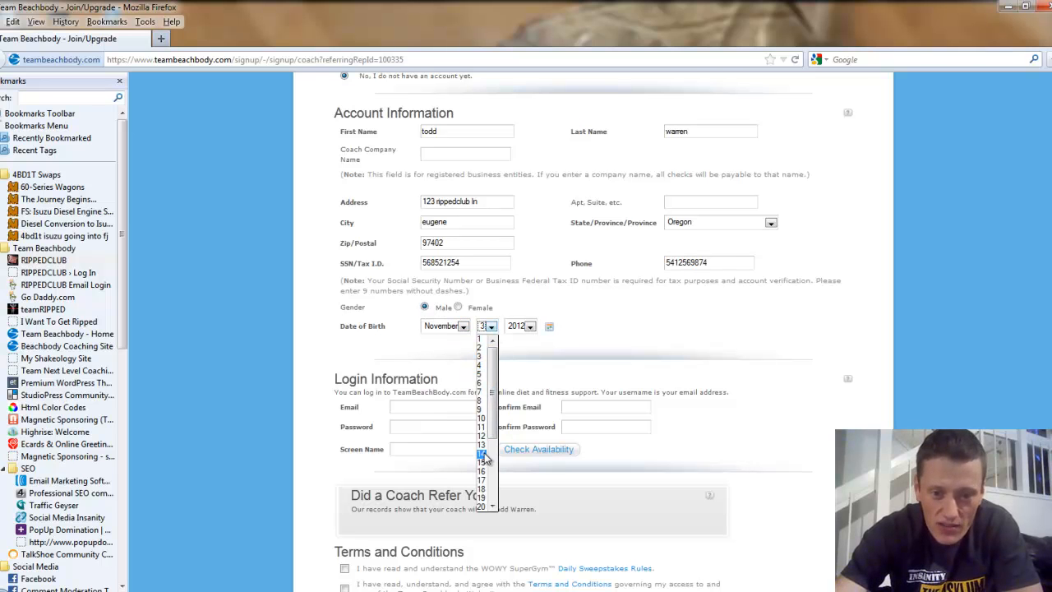
click(532, 325)
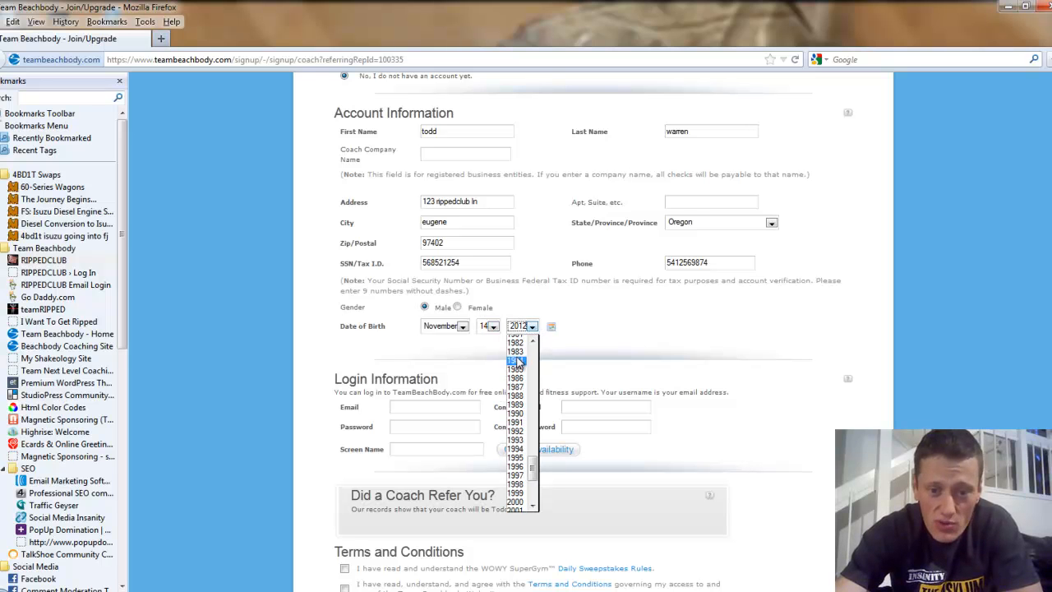
click(520, 360)
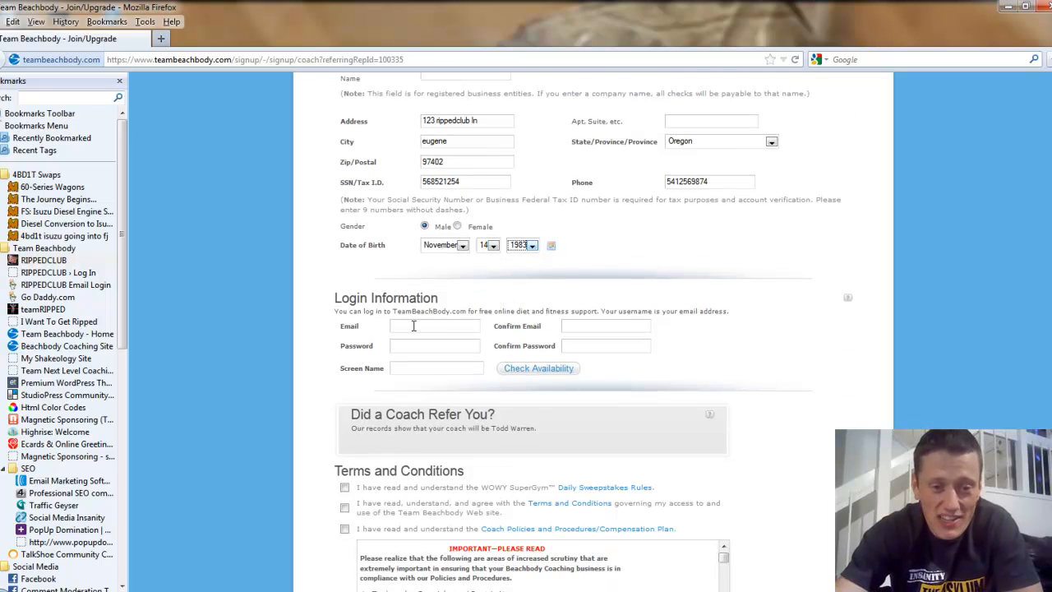
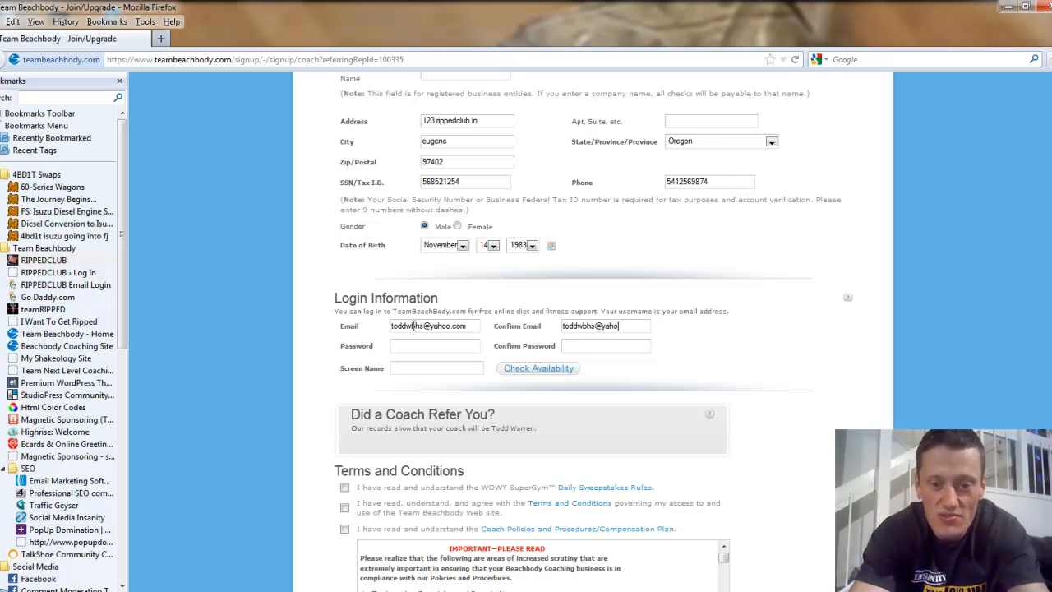
Fill the Yahoo email, password and screen name 'To...' and check its availability.
text(•)
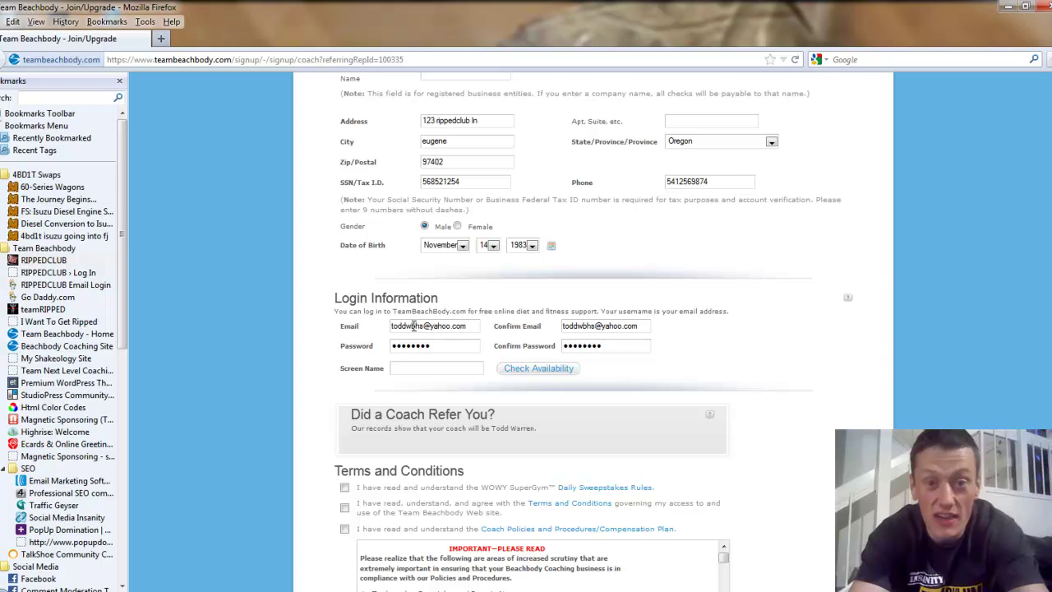
text(Toddw83)
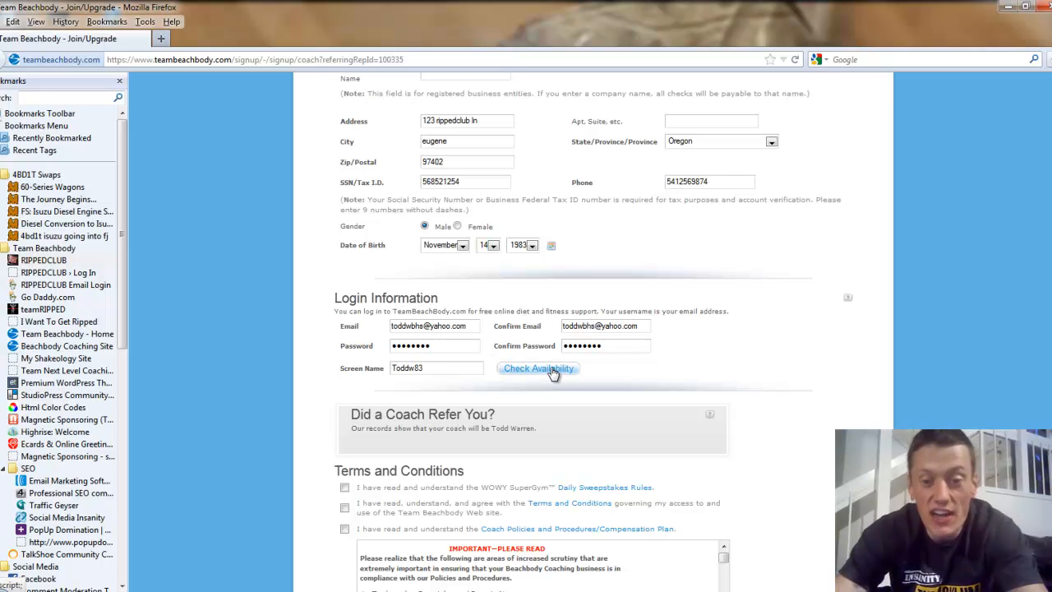
click(539, 368)
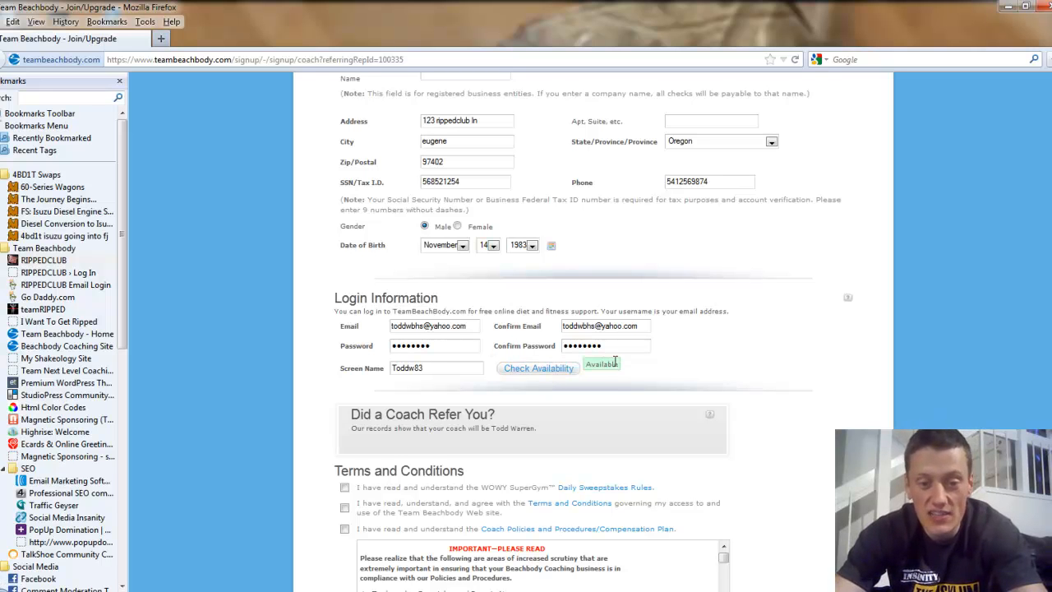
Highlight the referring-coach sentence and accept the daily sweepstakes rules statement.
scroll(down, 3)
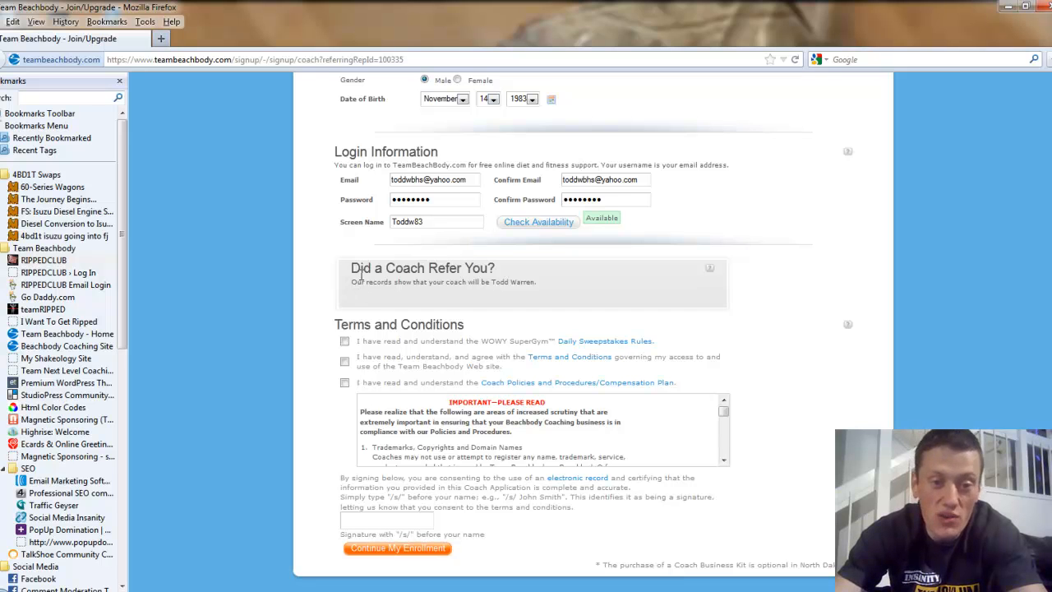
mouse_move(398, 282)
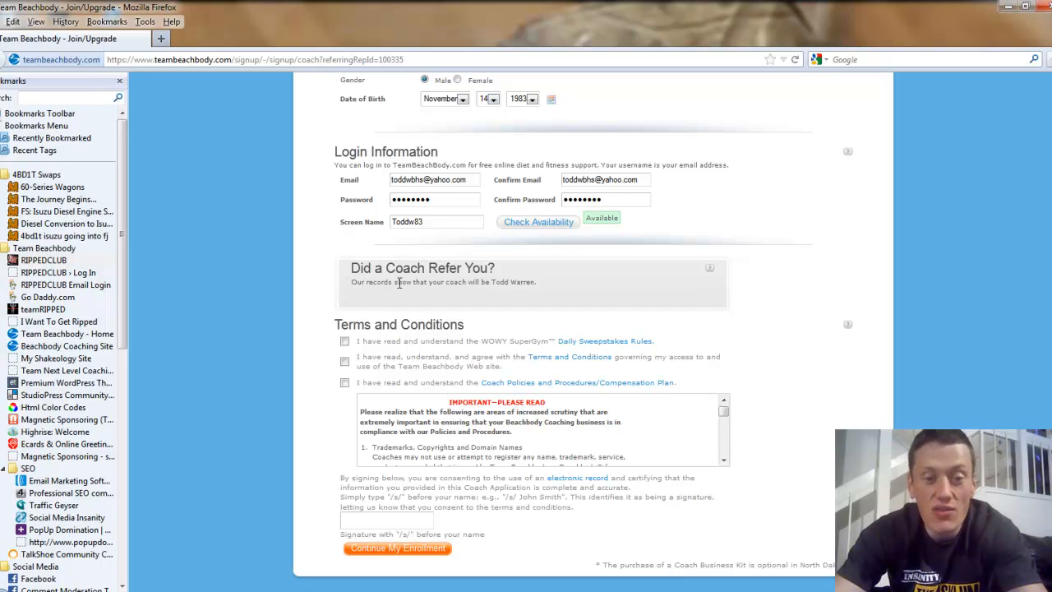
drag(352, 283, 503, 283)
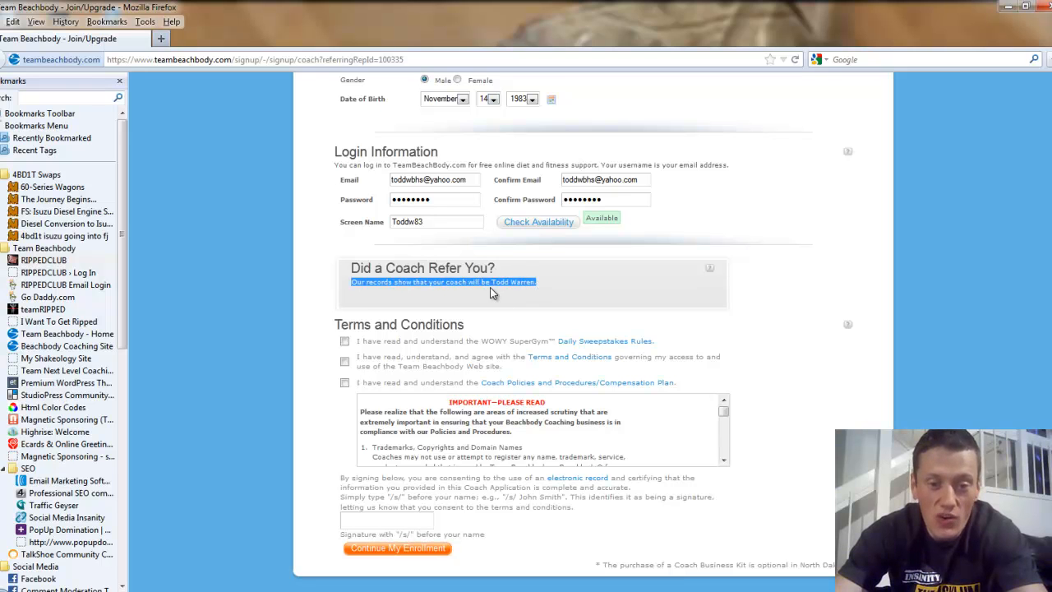
mouse_move(489, 296)
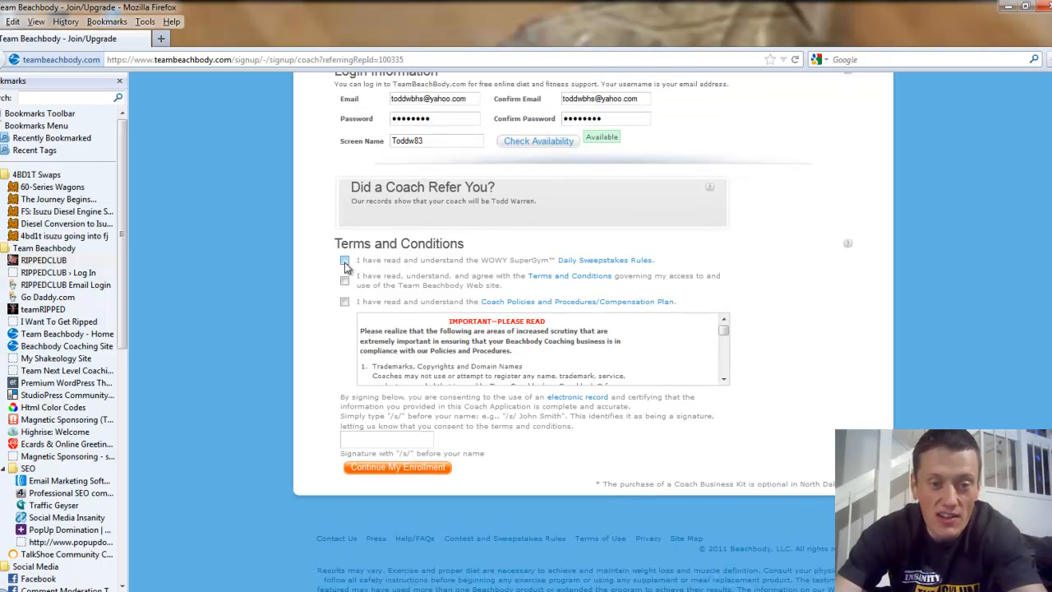
click(345, 260)
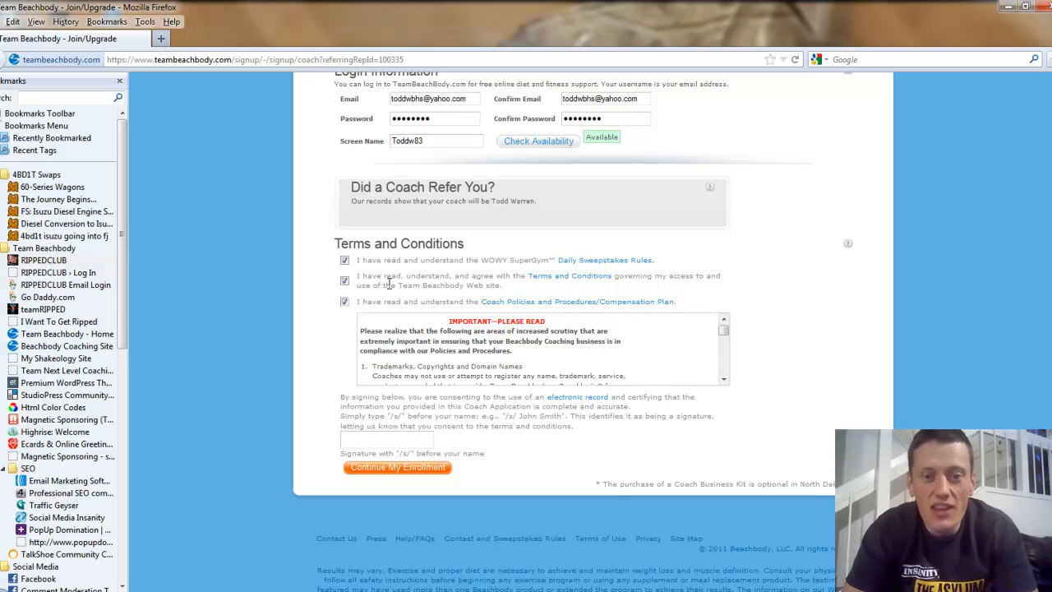
mouse_move(493, 286)
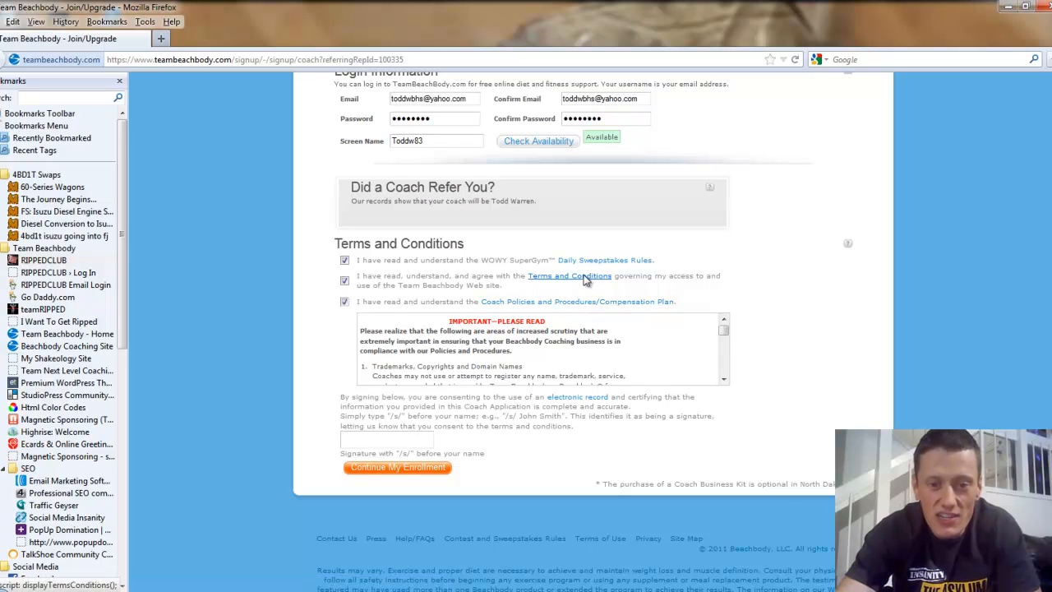
mouse_move(591, 265)
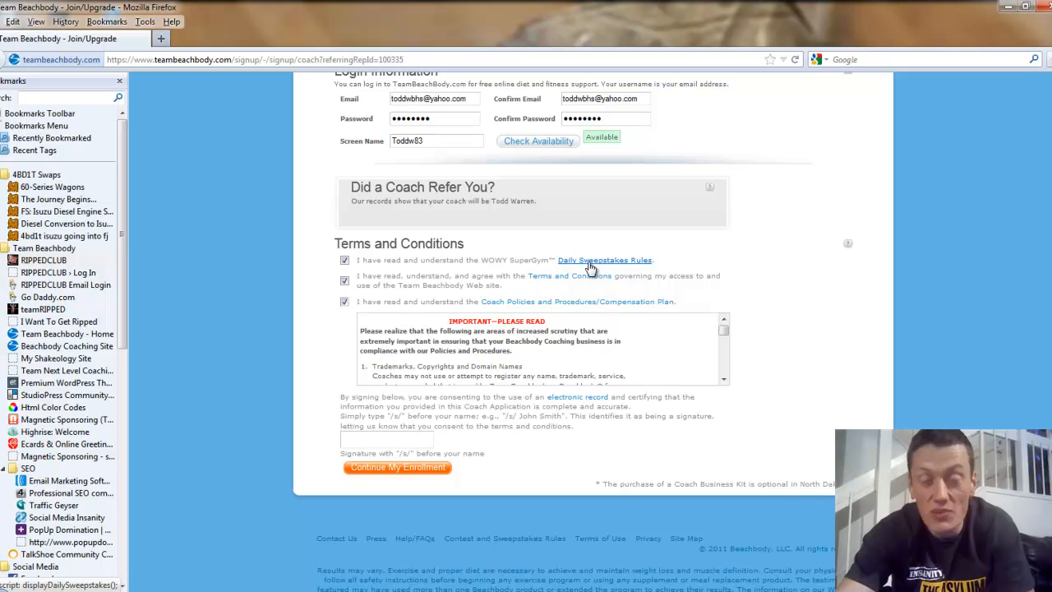
mouse_move(589, 264)
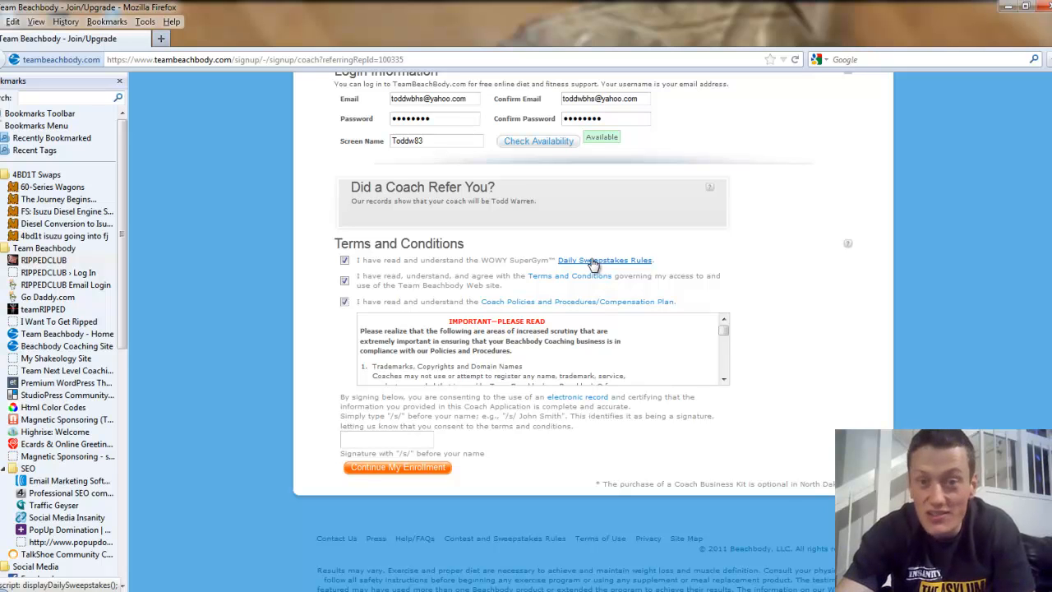
scroll(down, 3)
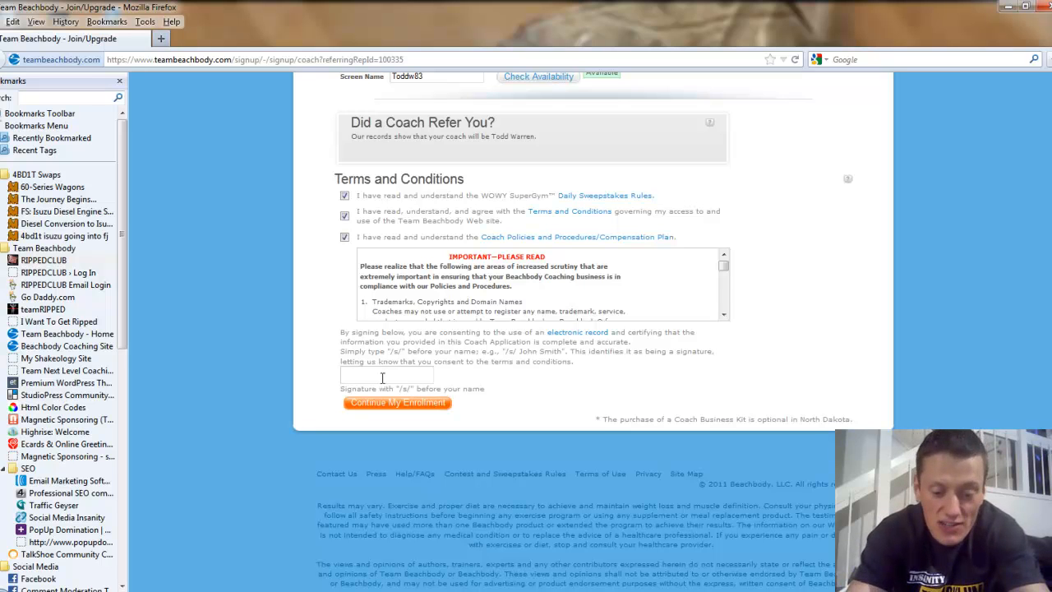
text(/s/)
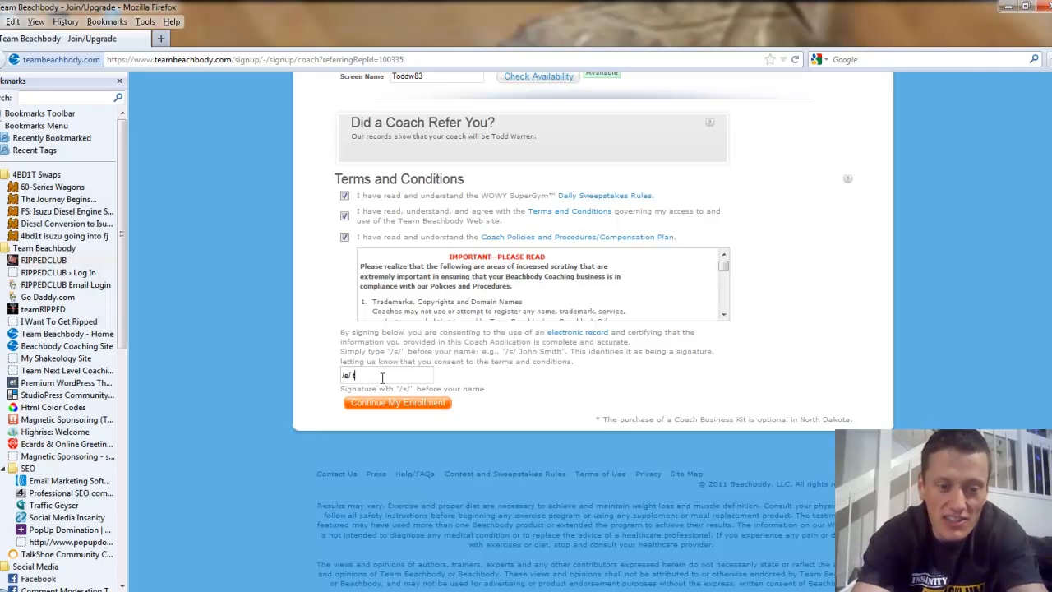
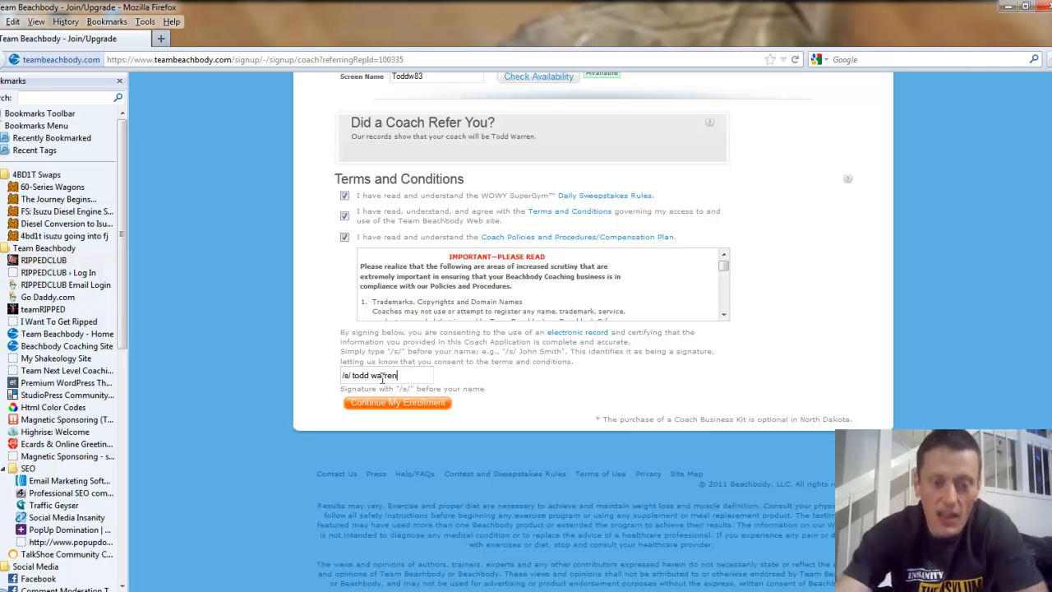
click(398, 404)
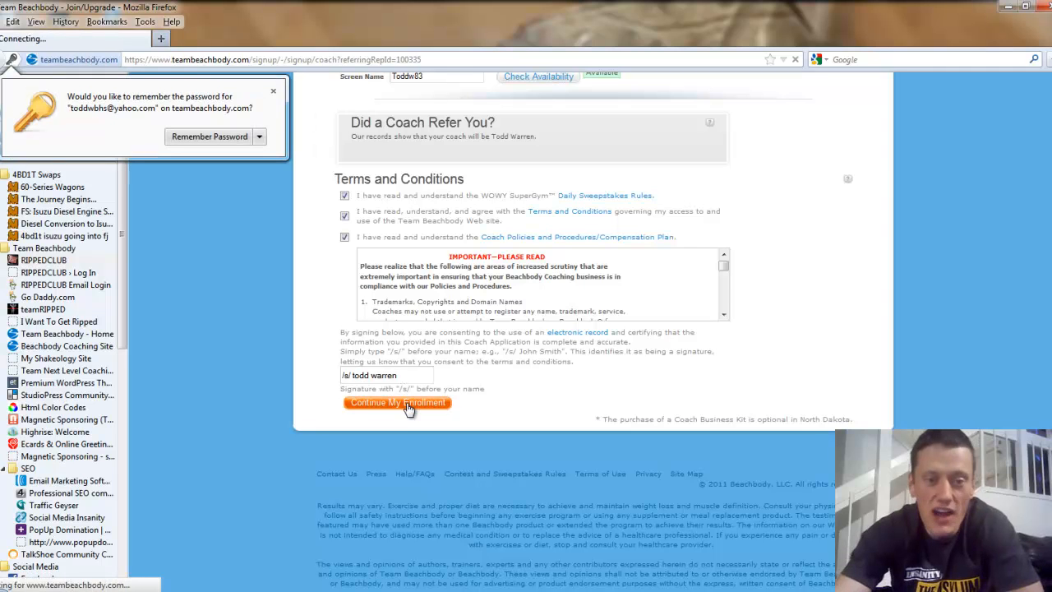
click(260, 137)
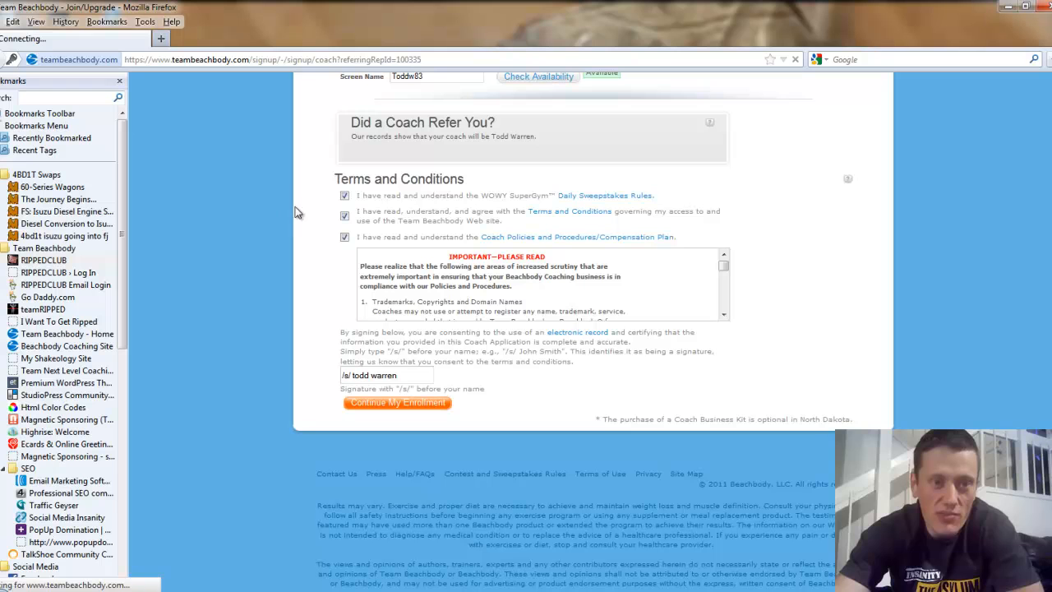
mouse_move(296, 212)
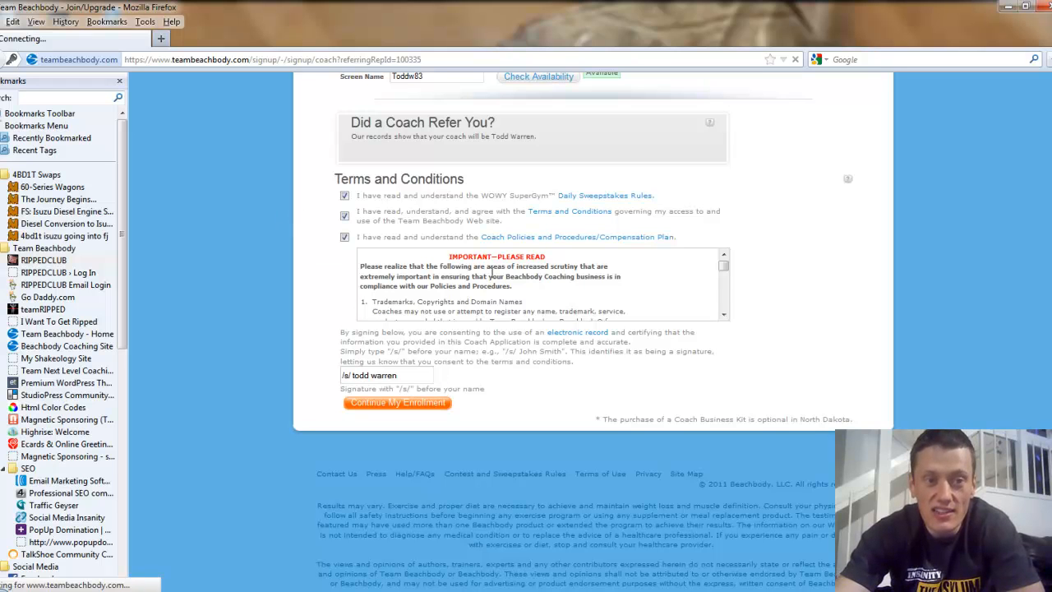
click(398, 402)
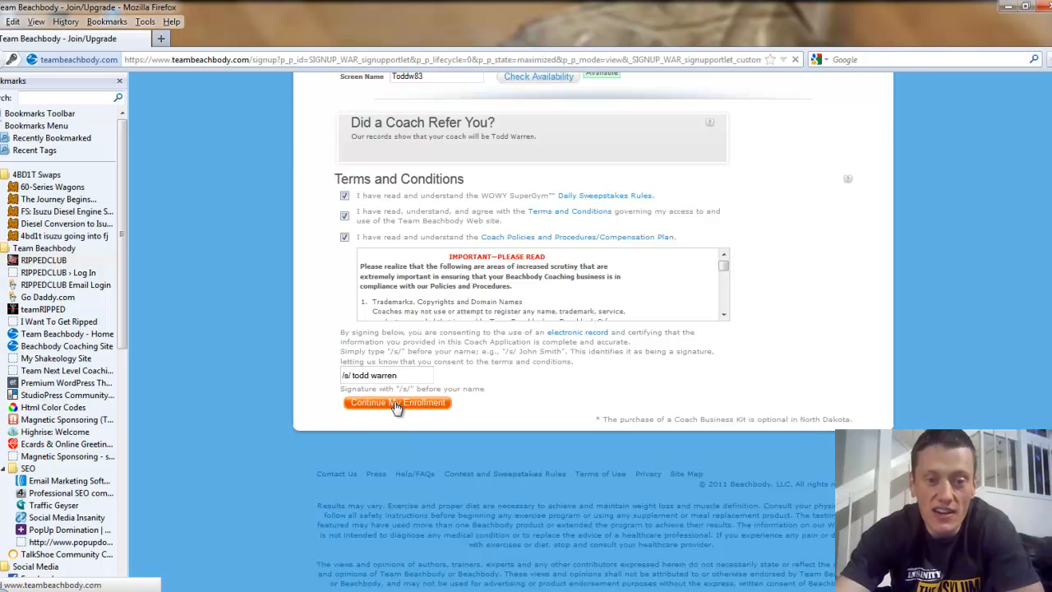
click(398, 402)
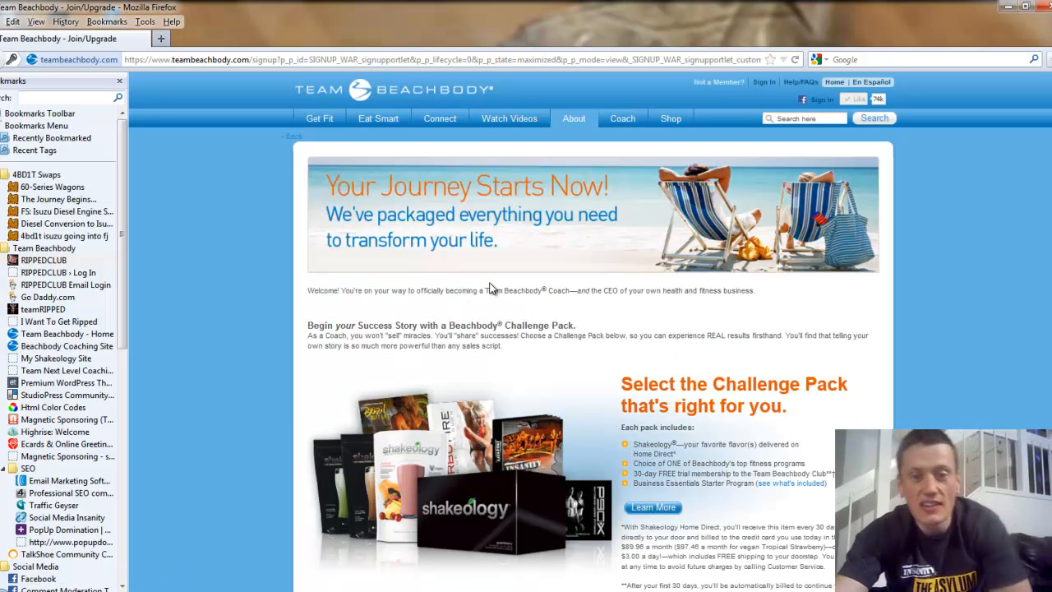
scroll(down, 3)
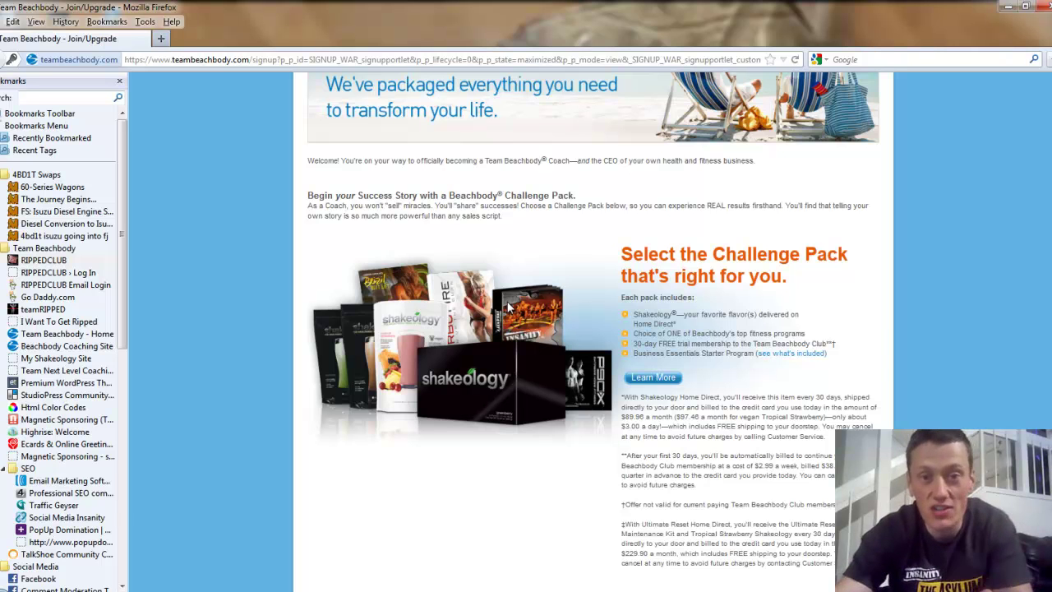
scroll(down, 3)
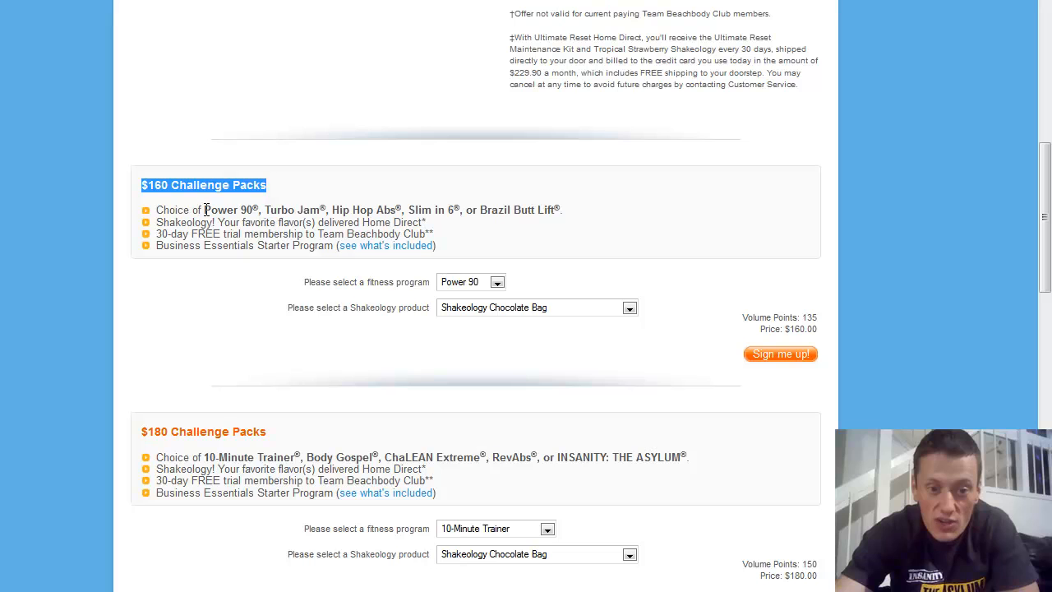
drag(203, 210, 464, 210)
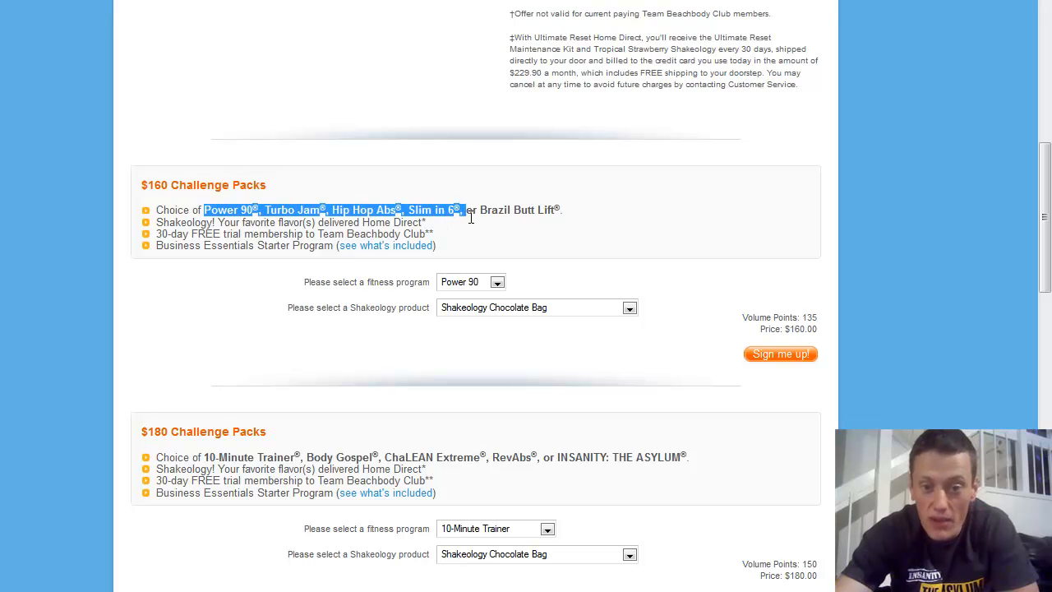
drag(463, 210, 562, 211)
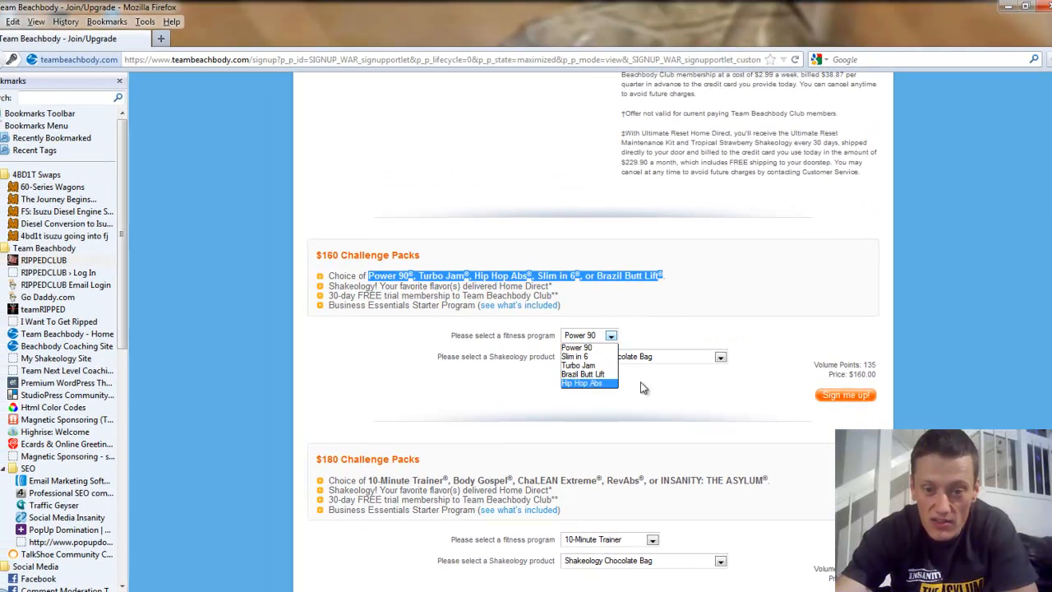
click(586, 347)
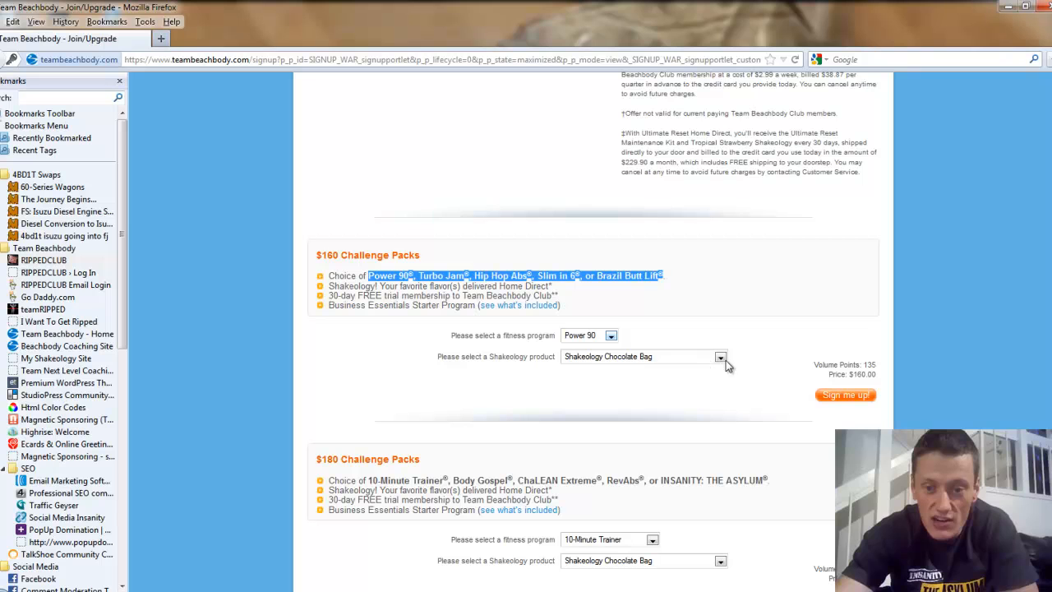
click(719, 356)
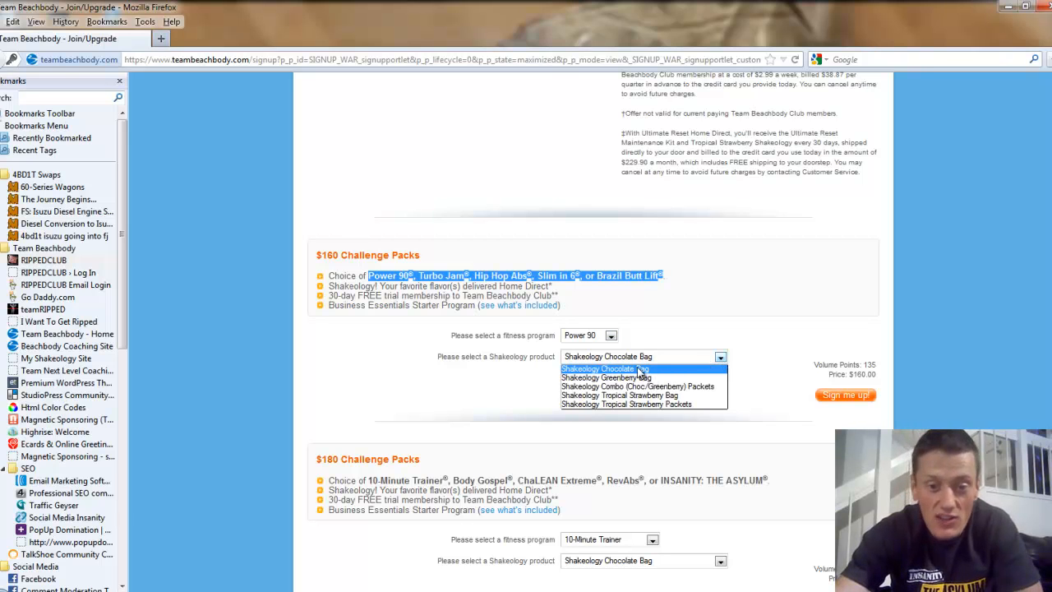
mouse_move(637, 387)
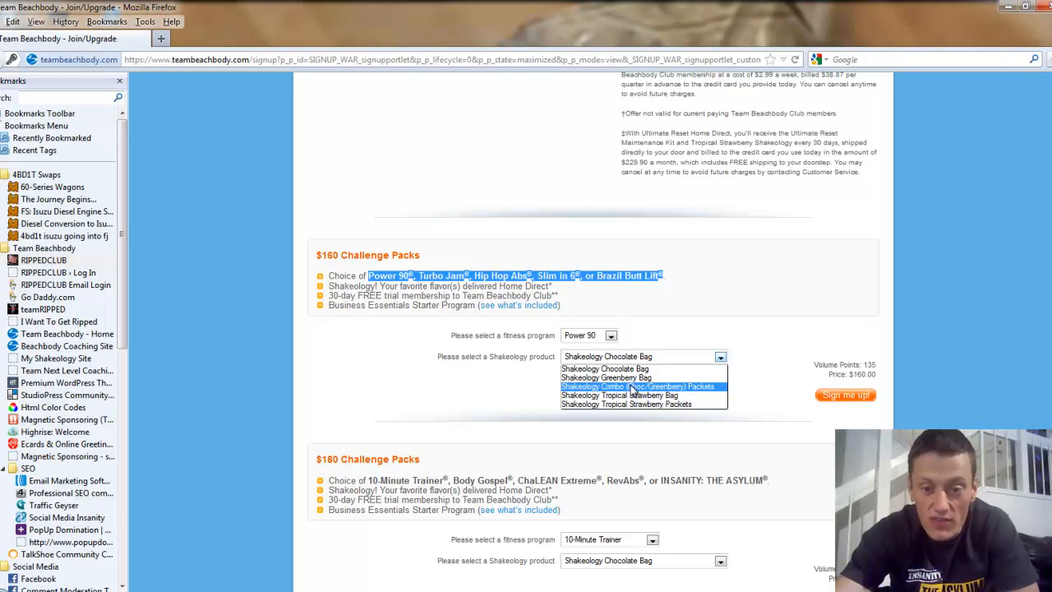
mouse_move(650, 404)
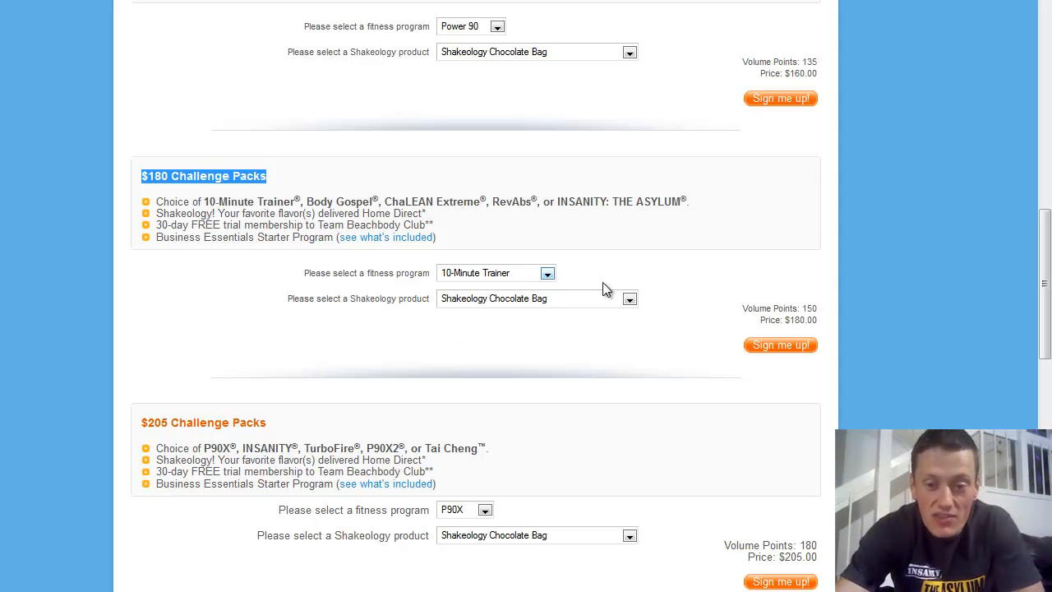
Read through the $205, $245 and $305 packs and choose 'No thanks, just sign me up'.
click(628, 299)
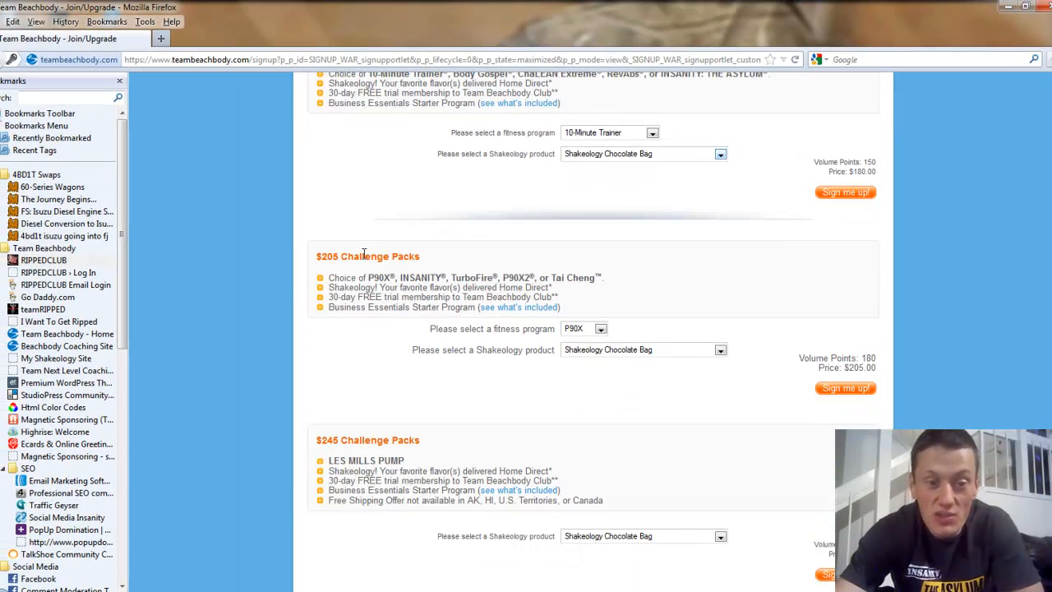
scroll(down, 3)
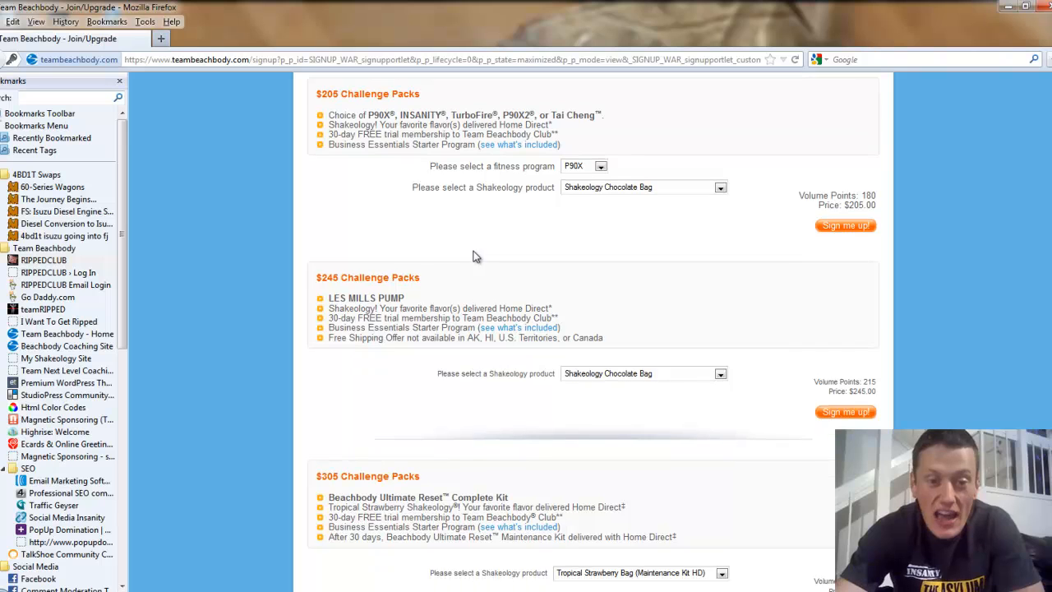
scroll(down, 3)
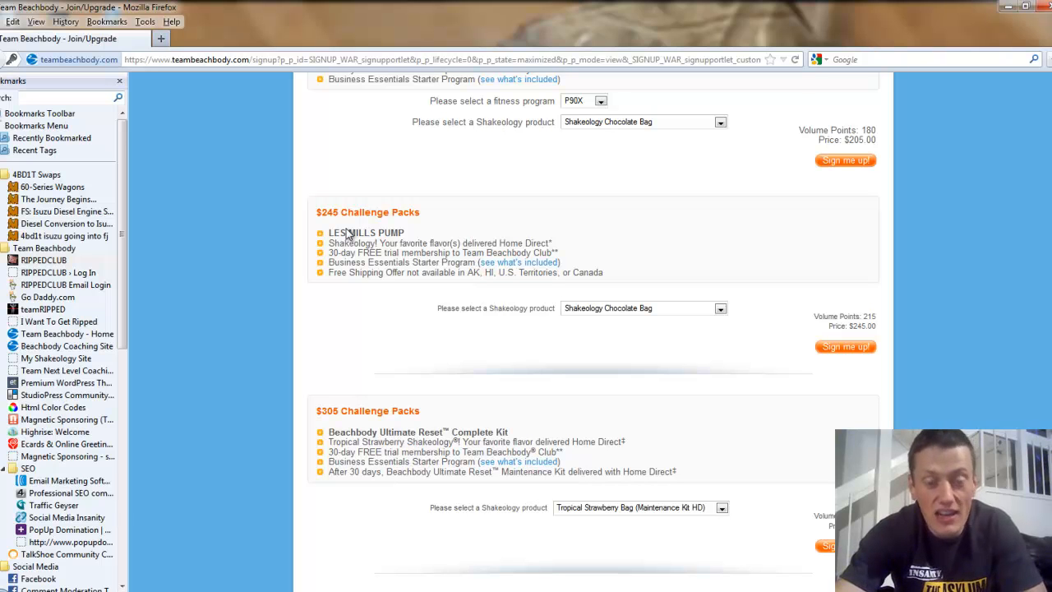
mouse_move(729, 319)
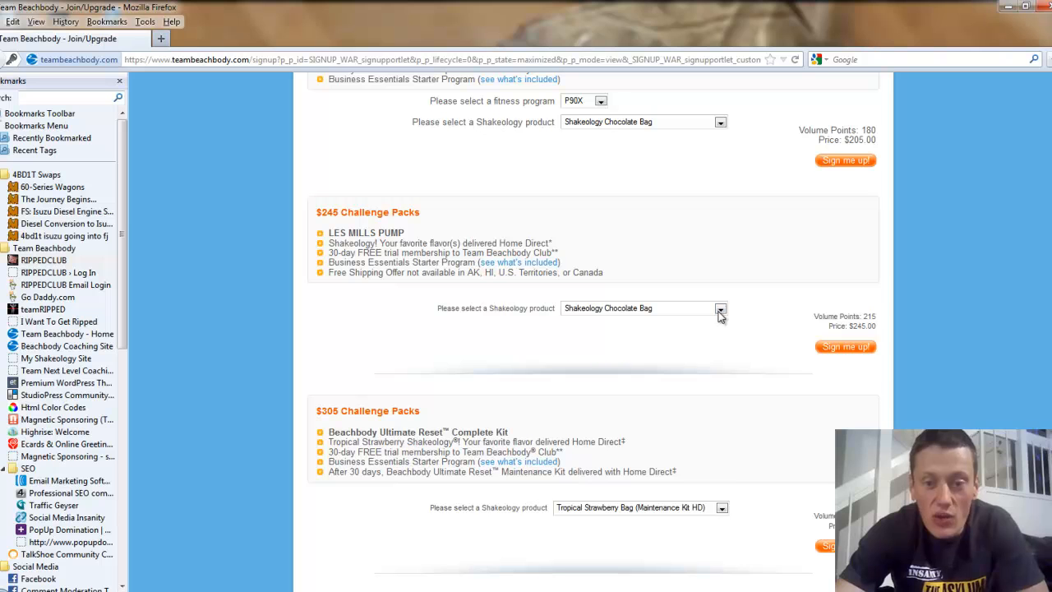
mouse_move(661, 312)
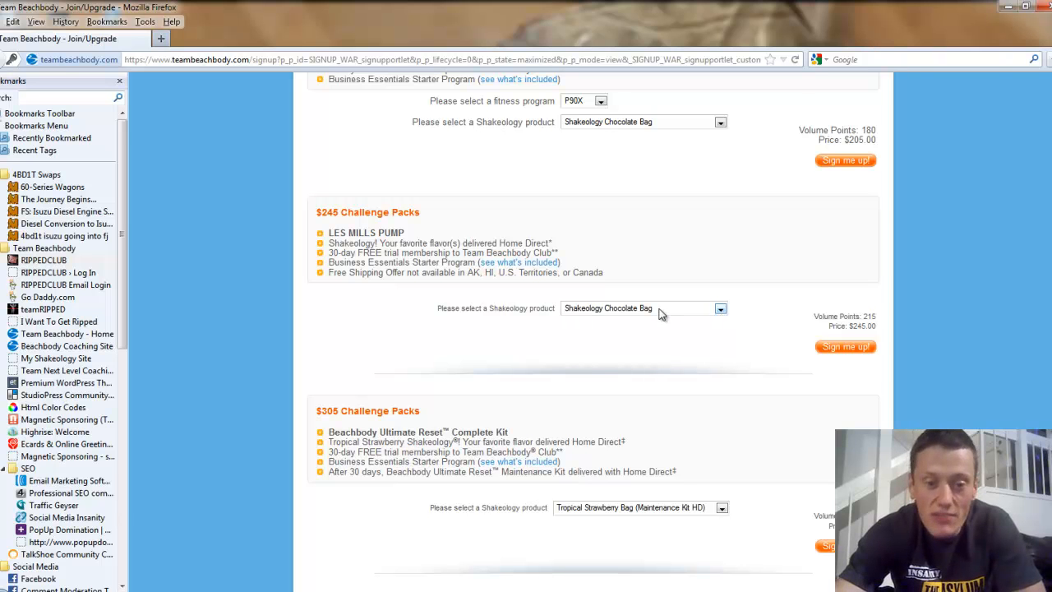
scroll(down, 3)
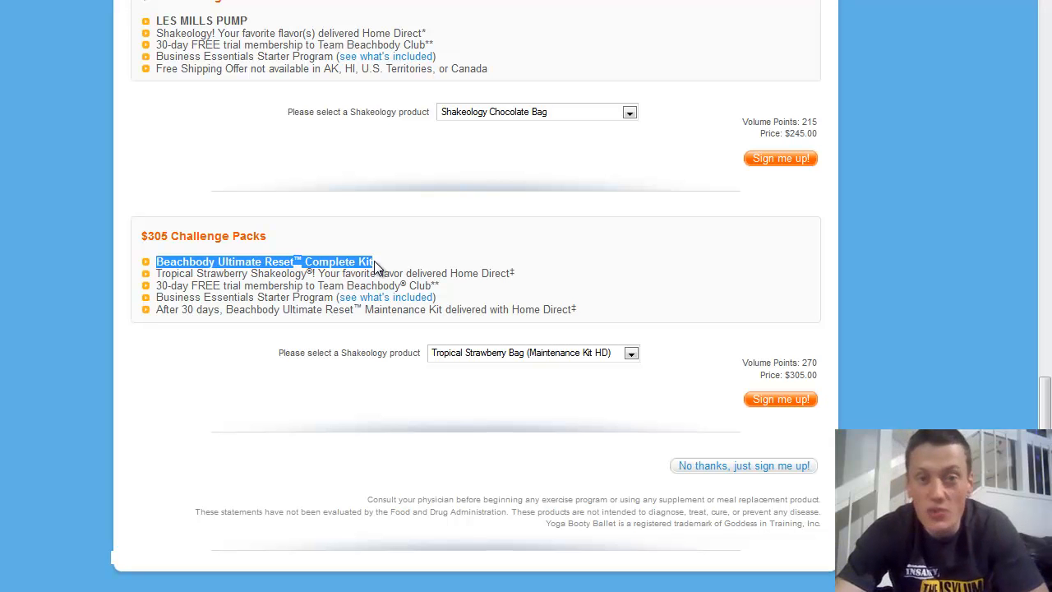
mouse_move(460, 253)
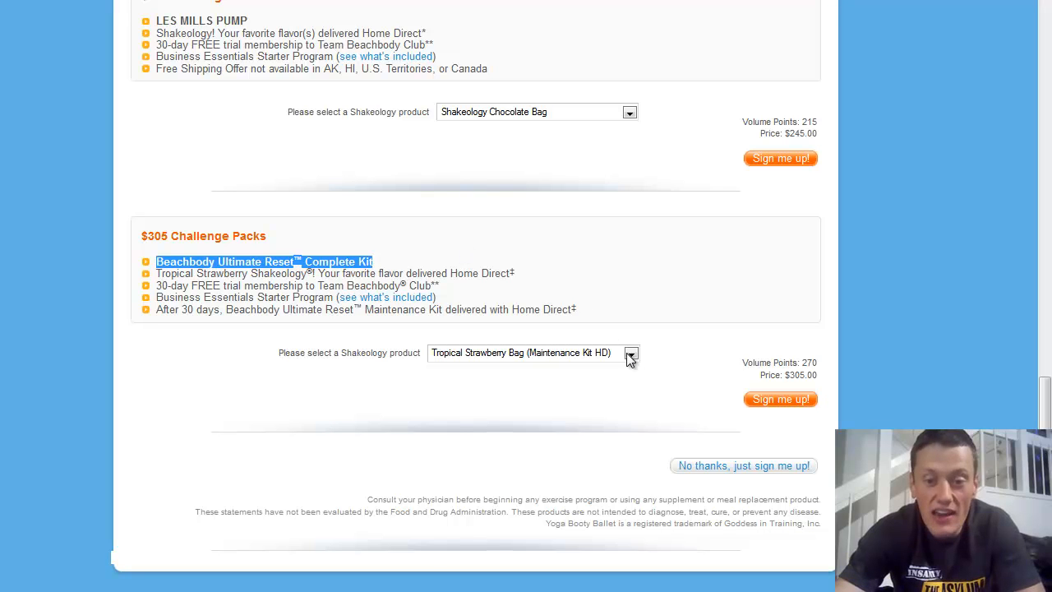
click(629, 354)
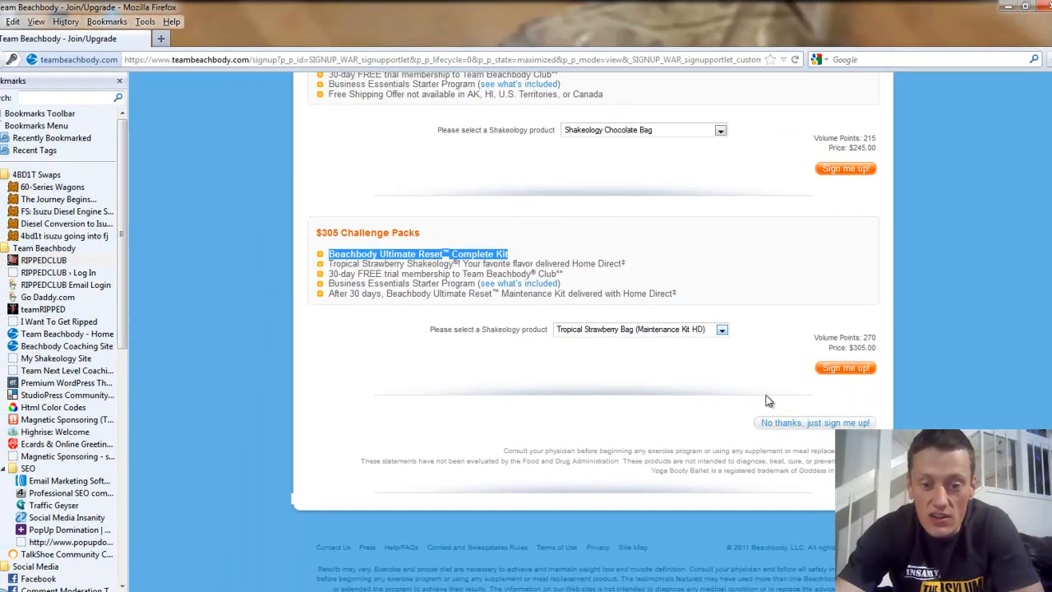
scroll(up, 3)
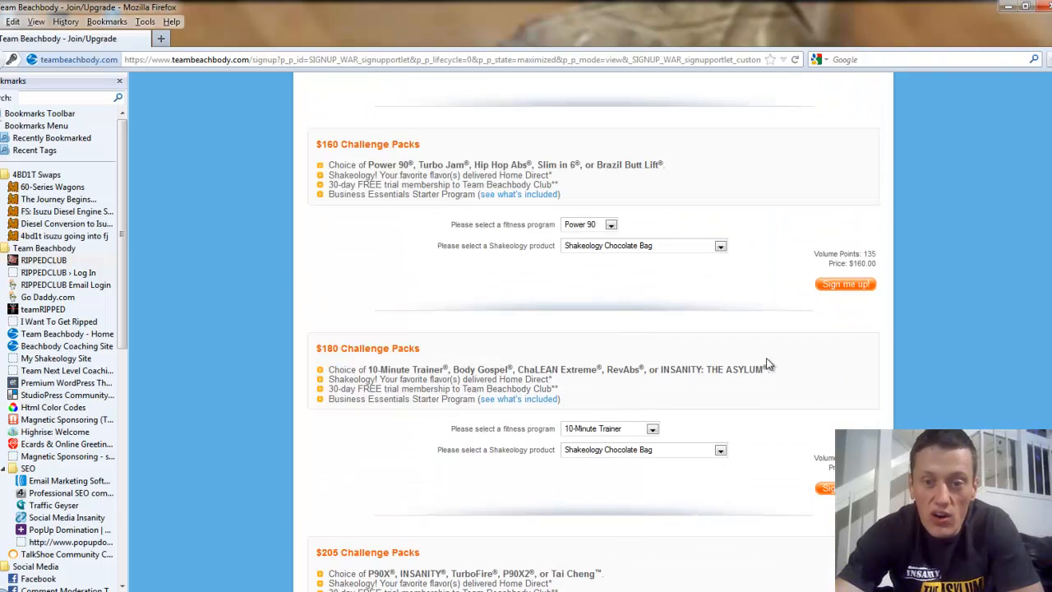
scroll(down, 3)
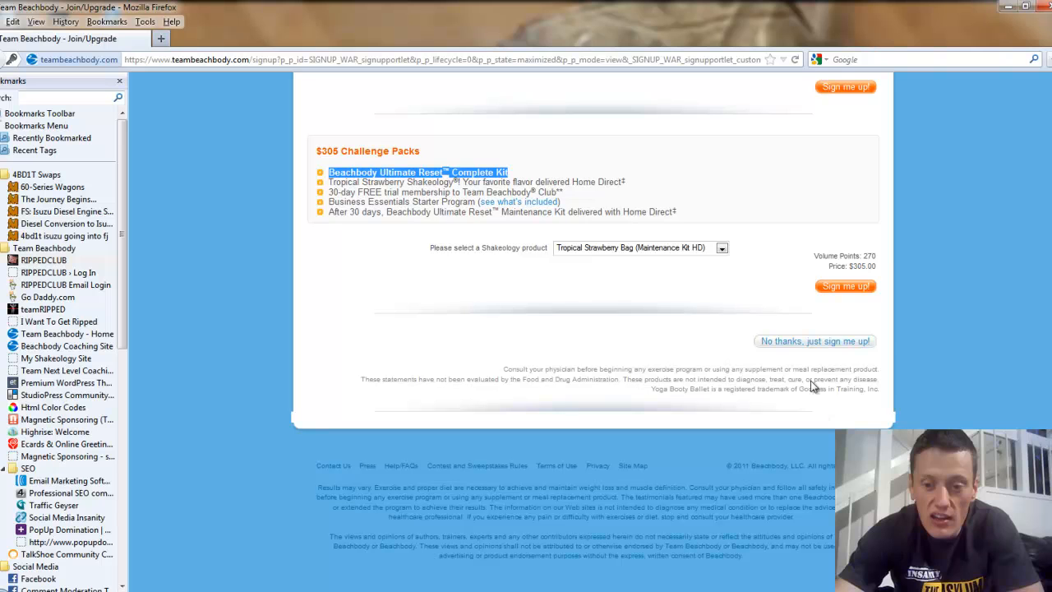
click(815, 340)
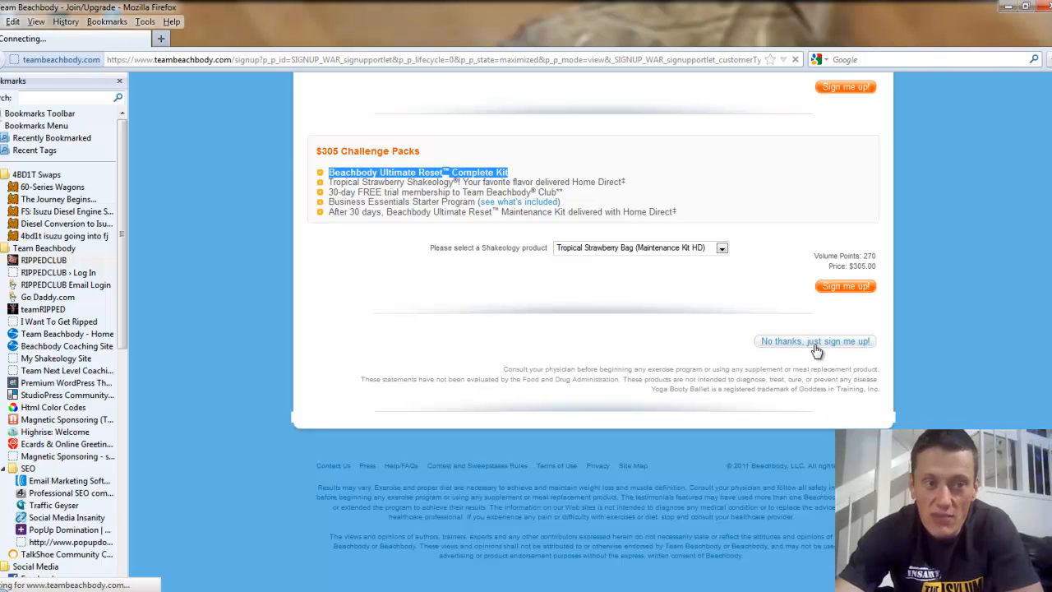
Include the Shakeology and Beachbody Nutritionals supplements in the order.
click(815, 340)
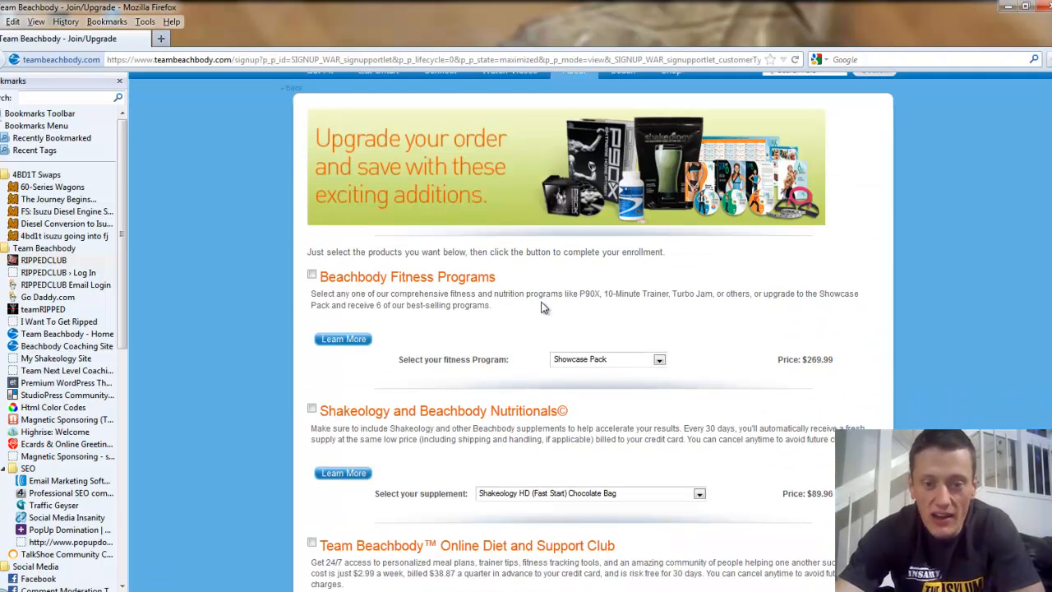
scroll(down, 3)
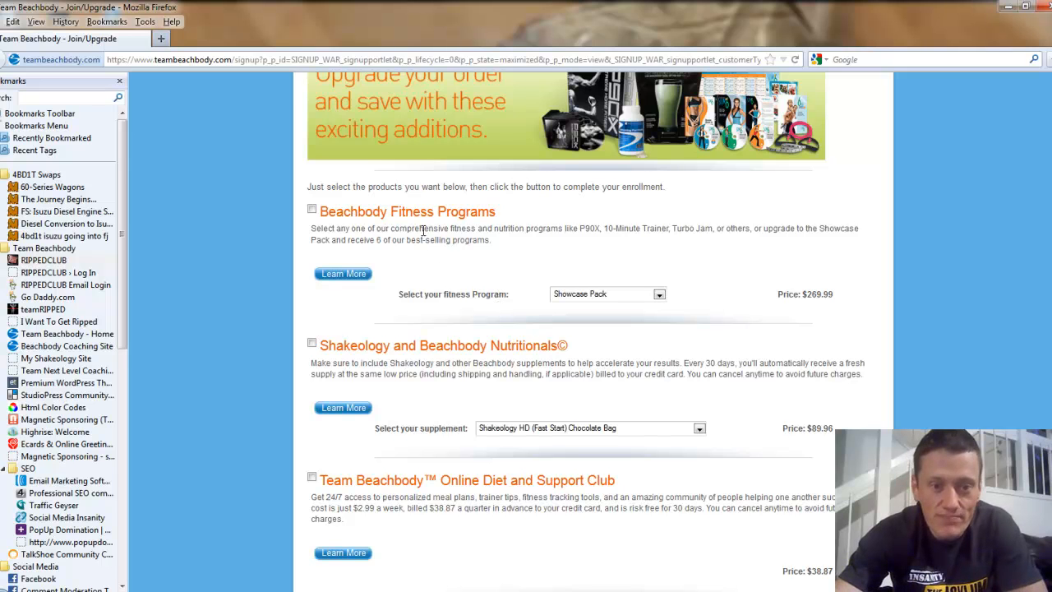
scroll(down, 3)
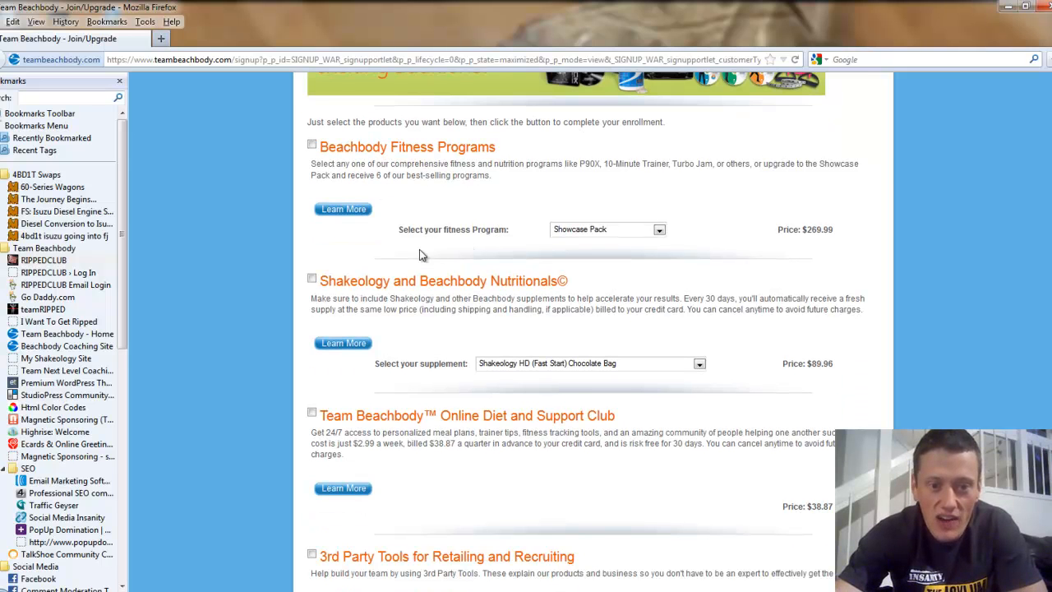
mouse_move(388, 266)
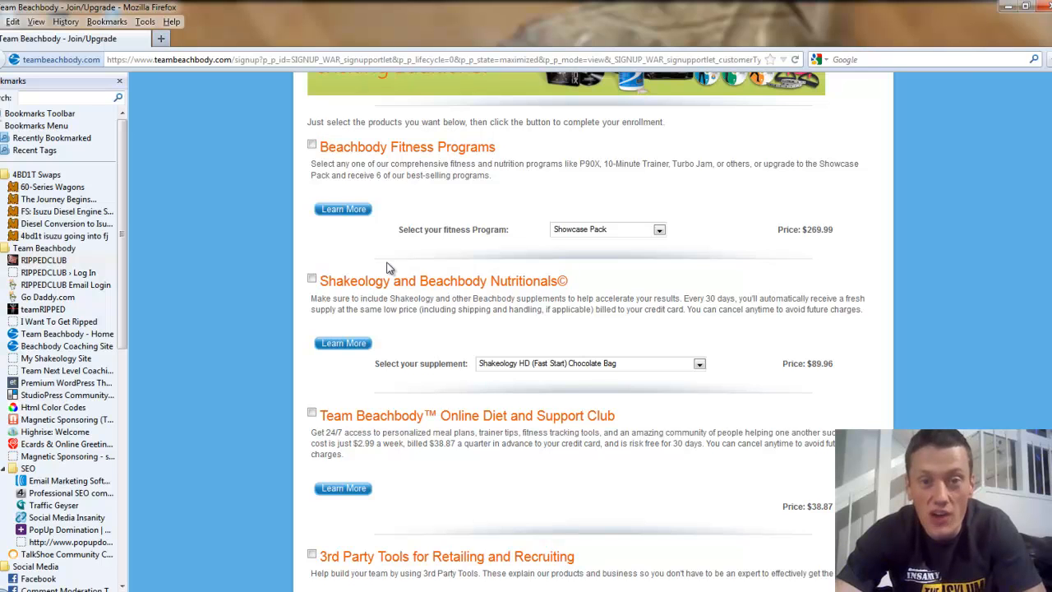
mouse_move(430, 192)
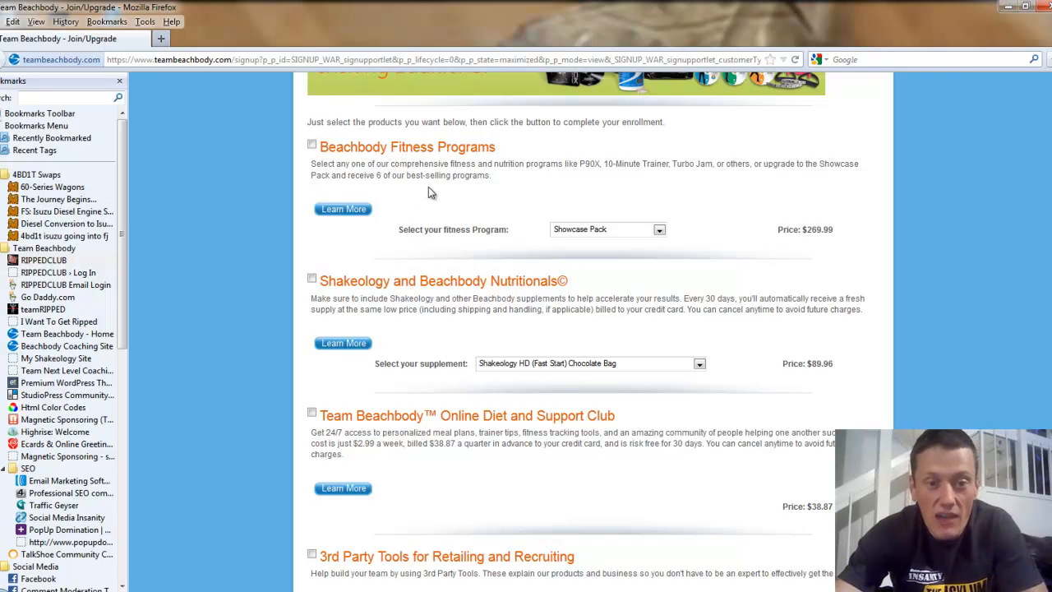
mouse_move(447, 230)
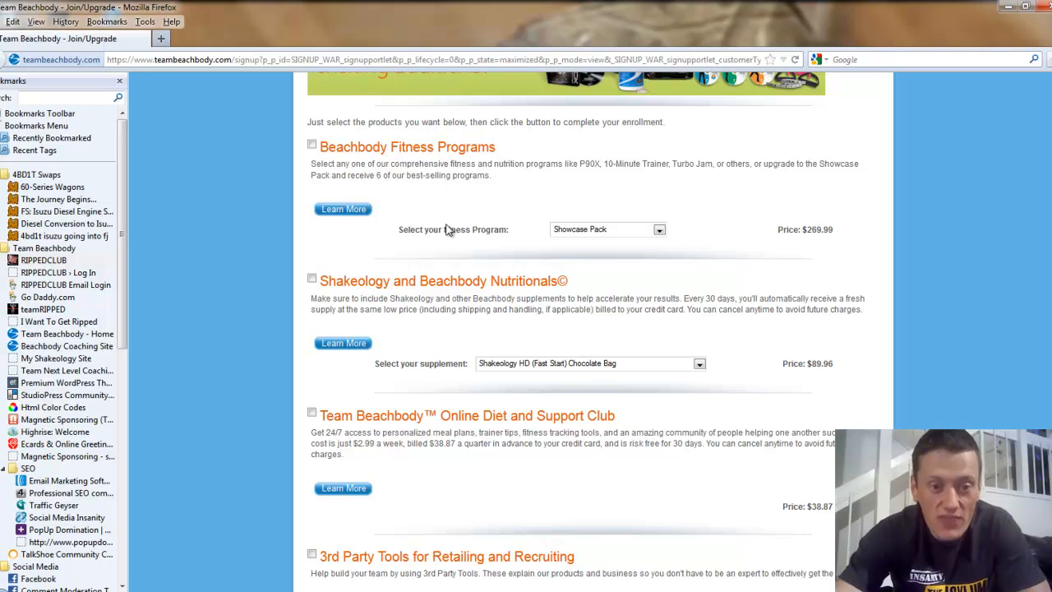
scroll(down, 3)
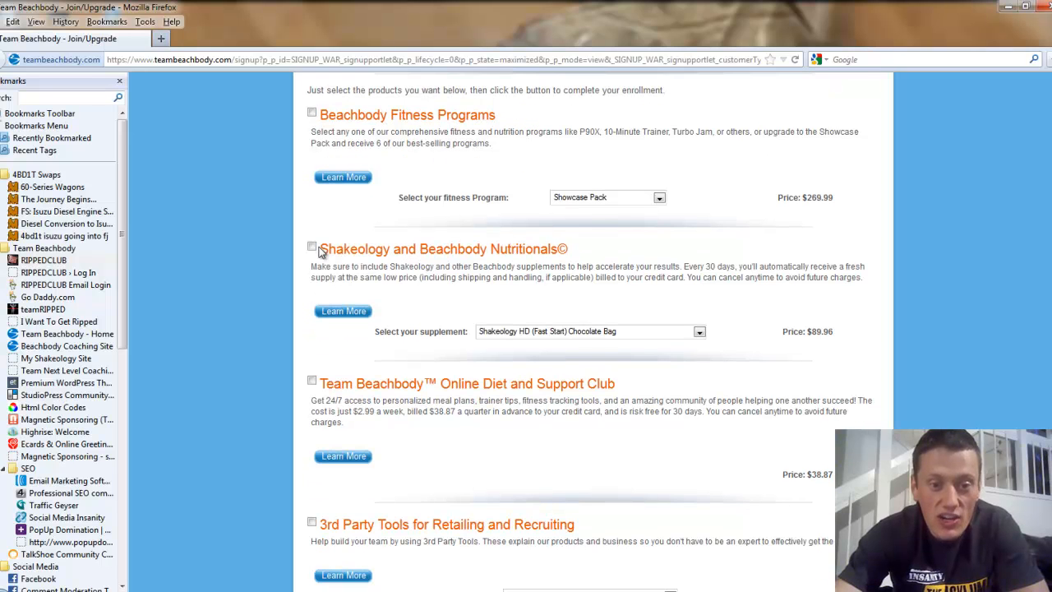
click(312, 246)
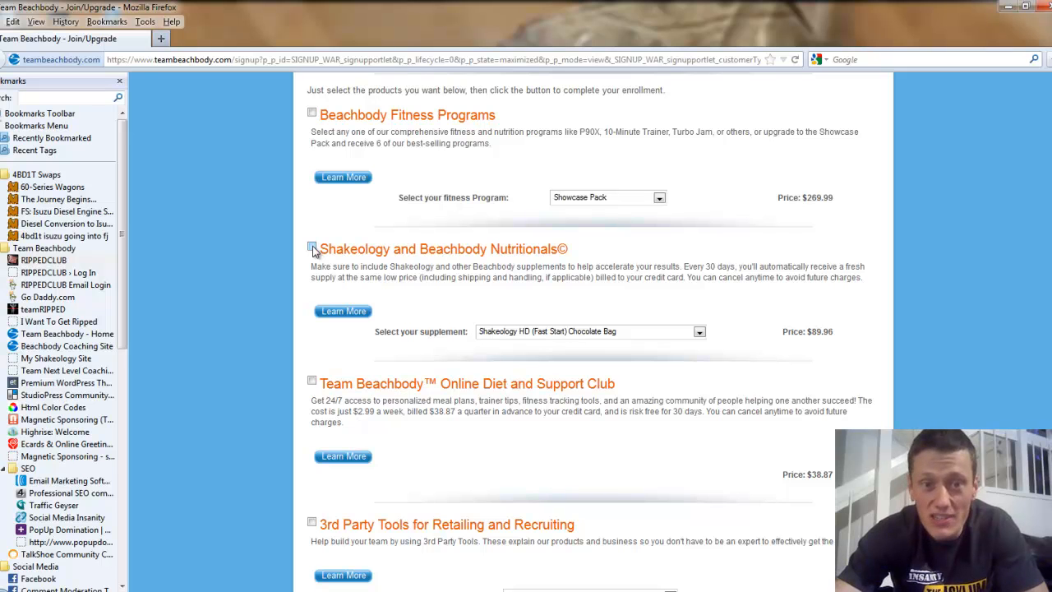
click(312, 246)
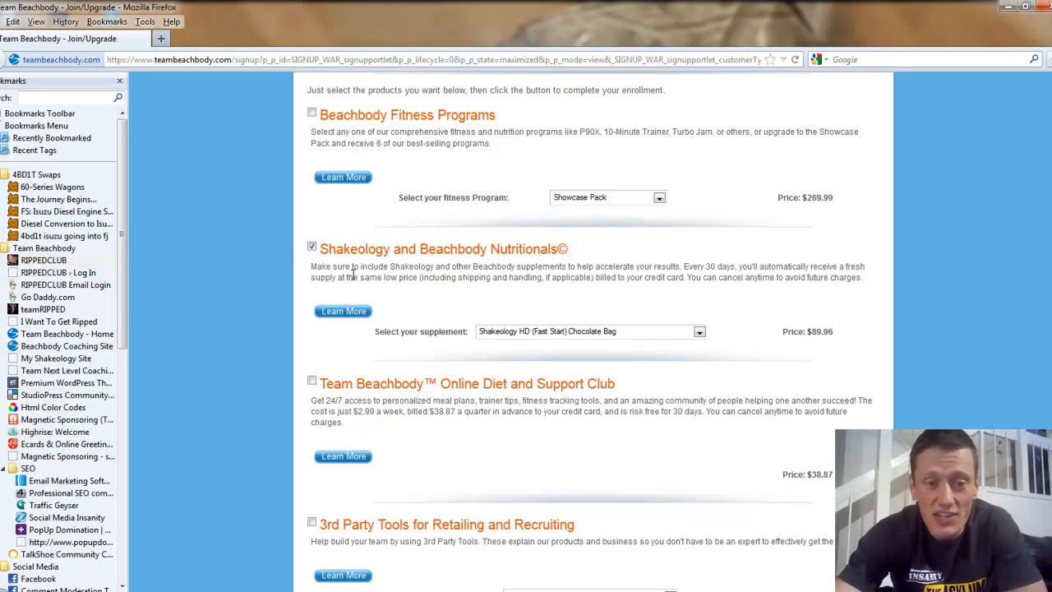
mouse_move(506, 262)
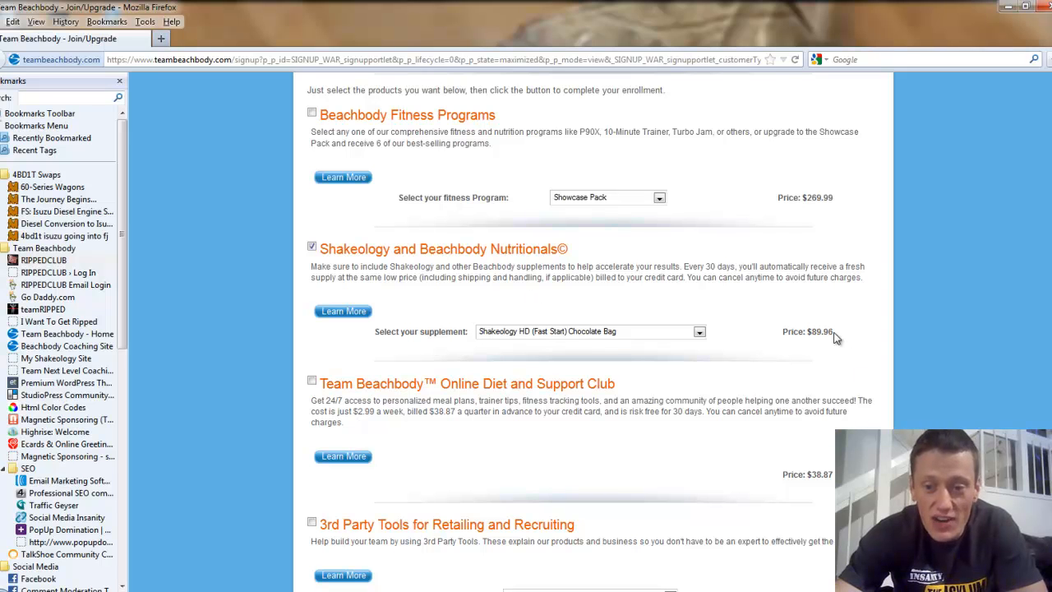
Point out the $89.96 Shakeology HD price and choose Yes, Upgrade My Order.
double_click(823, 332)
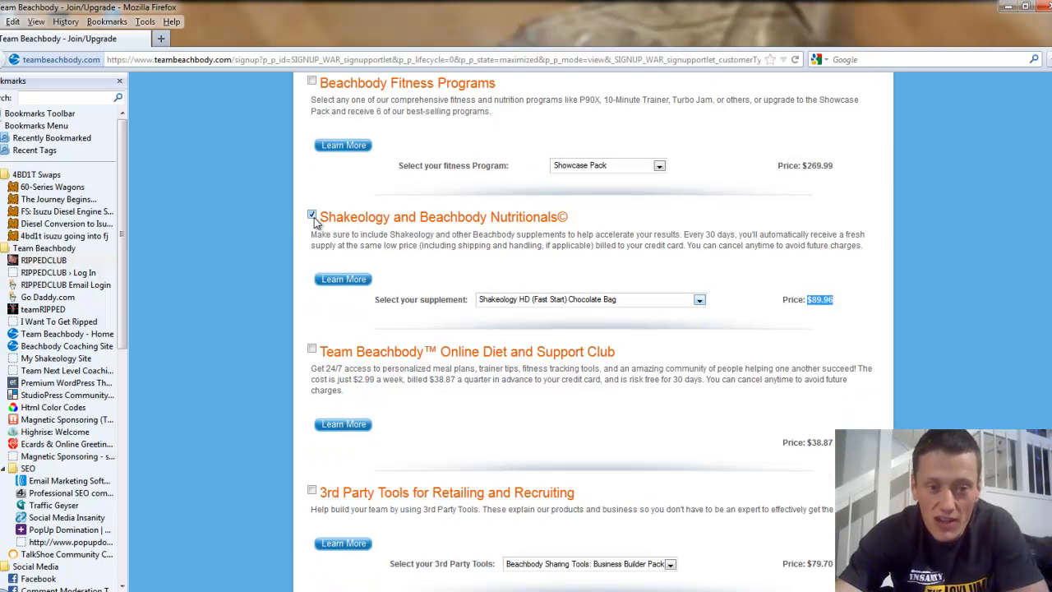
scroll(down, 3)
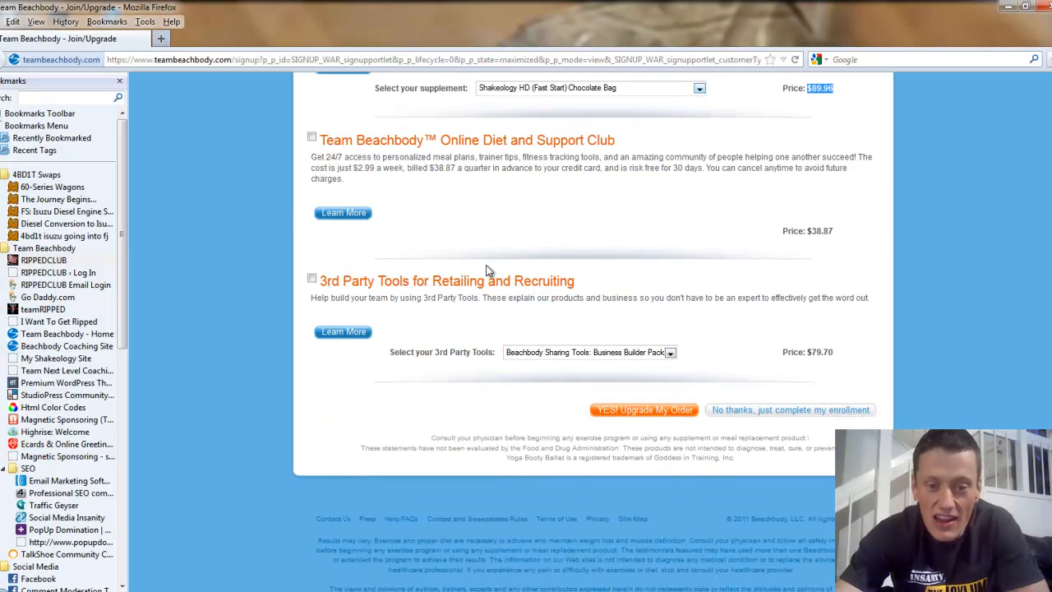
mouse_move(649, 415)
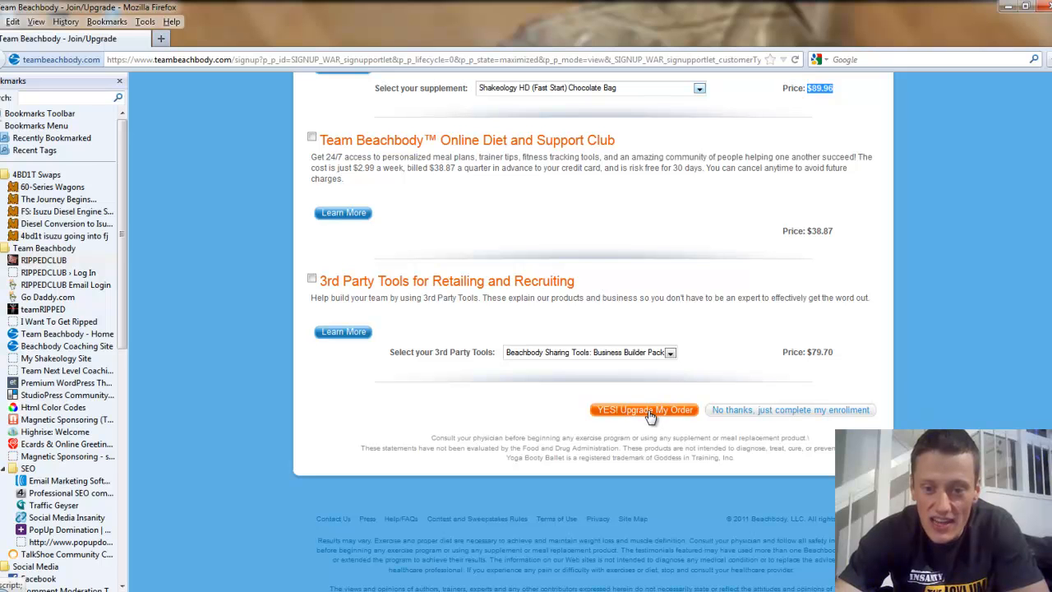
click(644, 409)
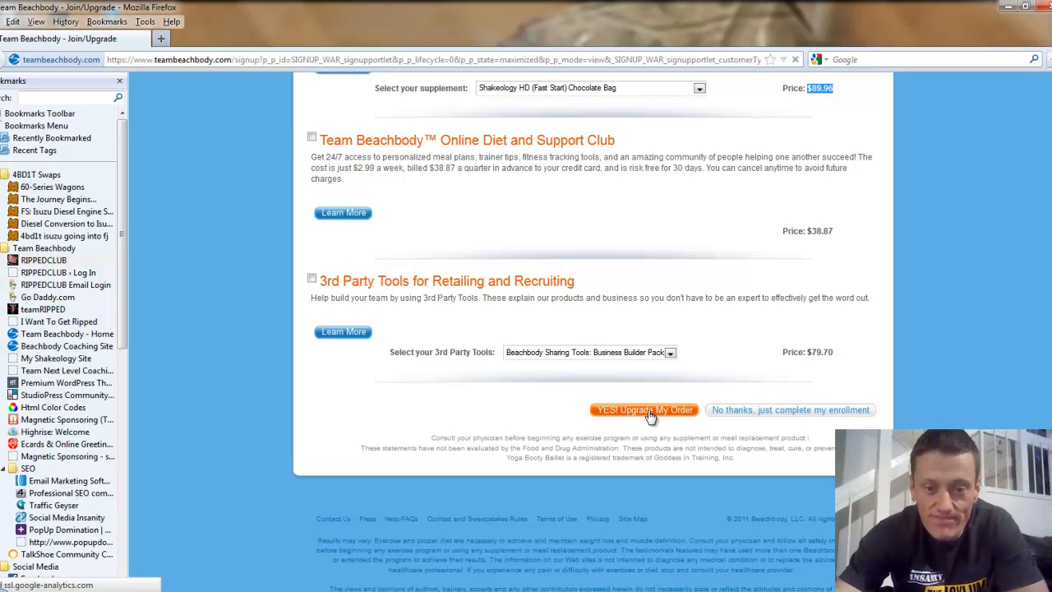
Confirm the upgrade and review the $129.91 order summary down to Billing Information.
click(640, 409)
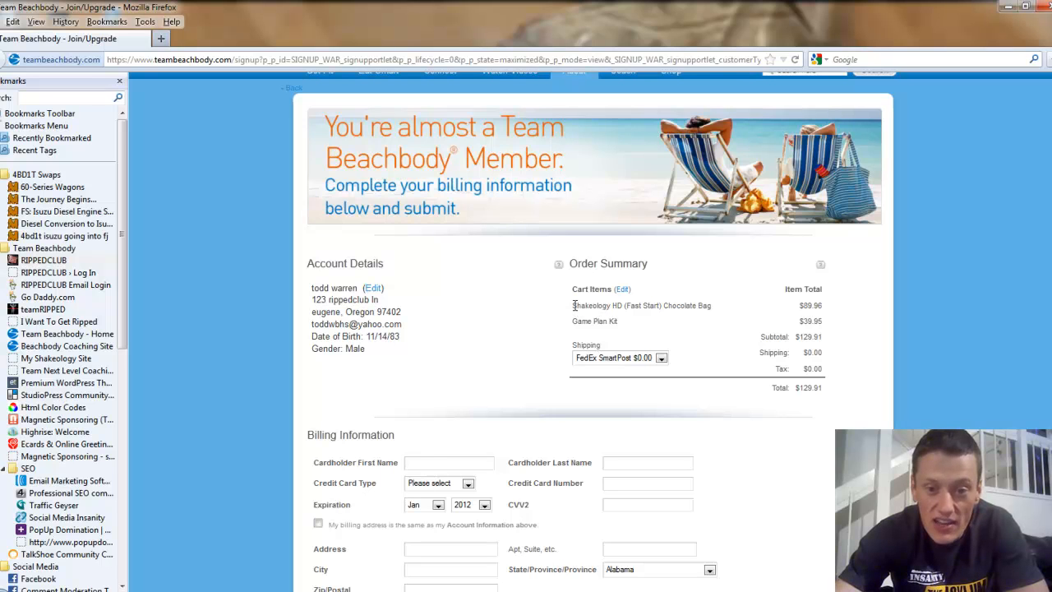
double_click(594, 304)
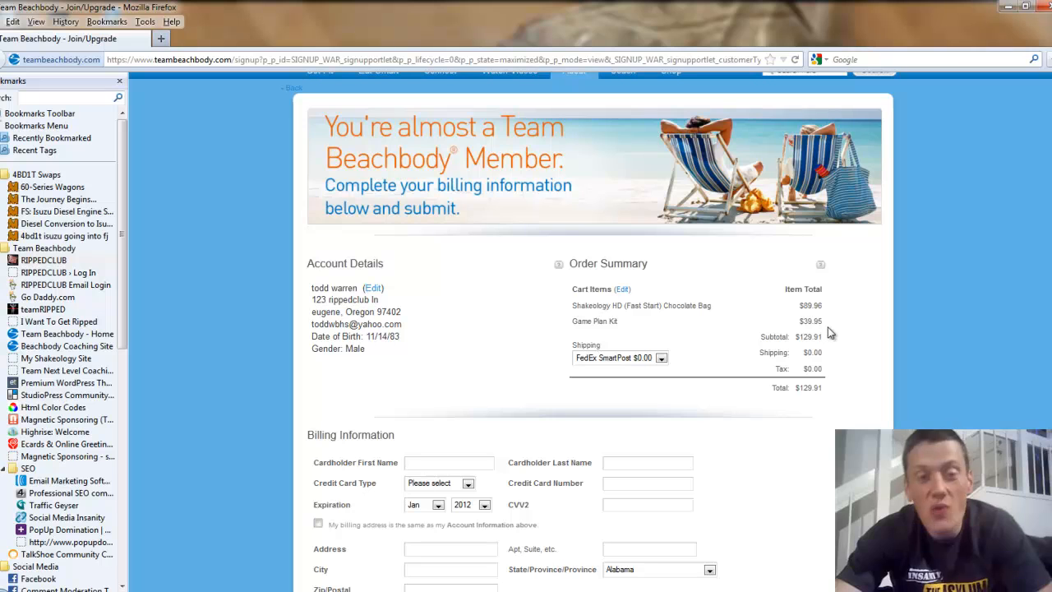
mouse_move(835, 329)
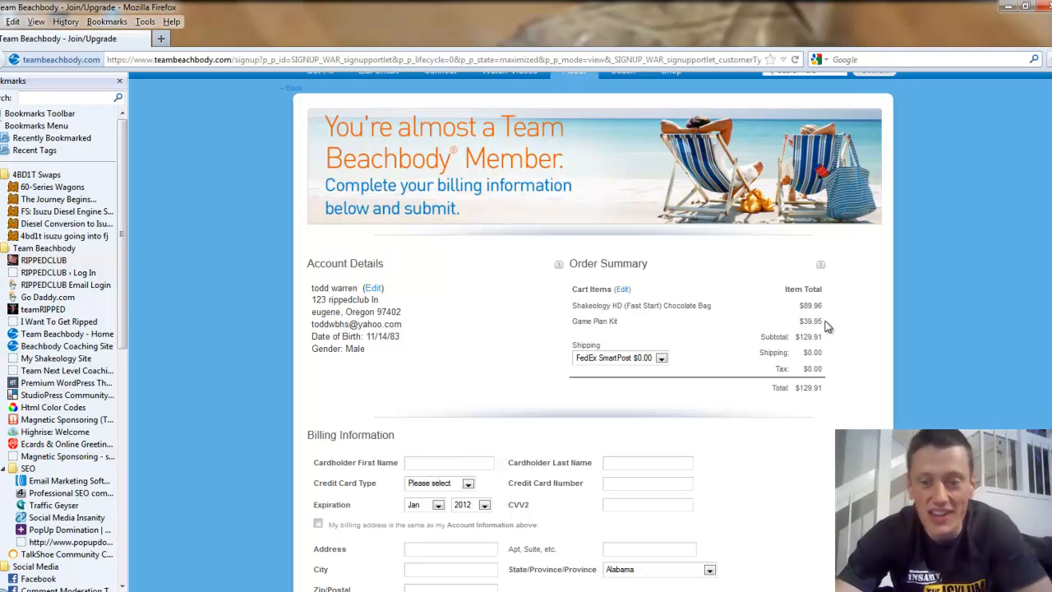
mouse_move(818, 395)
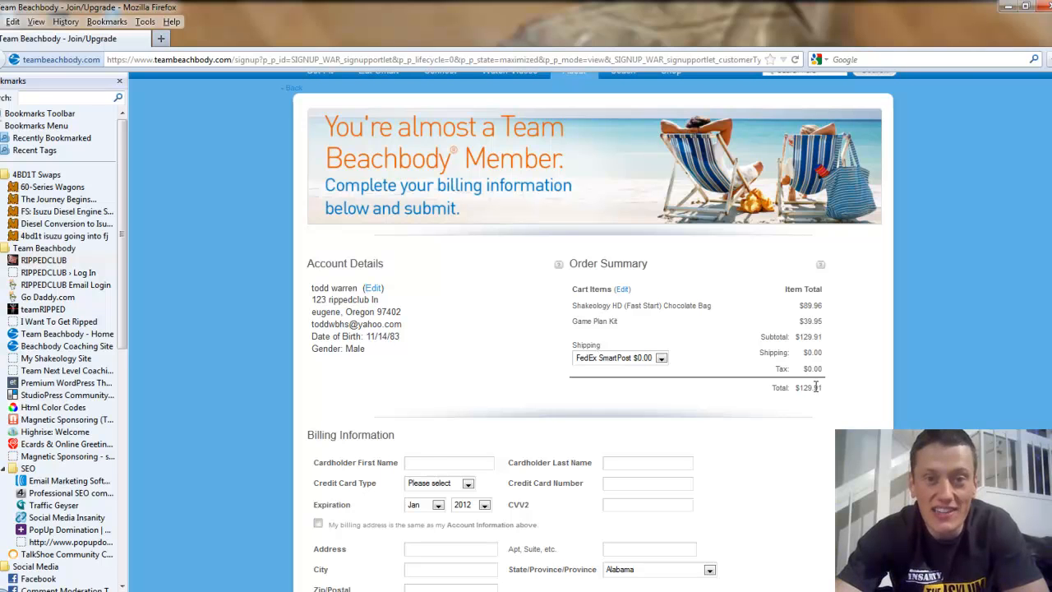
scroll(down, 3)
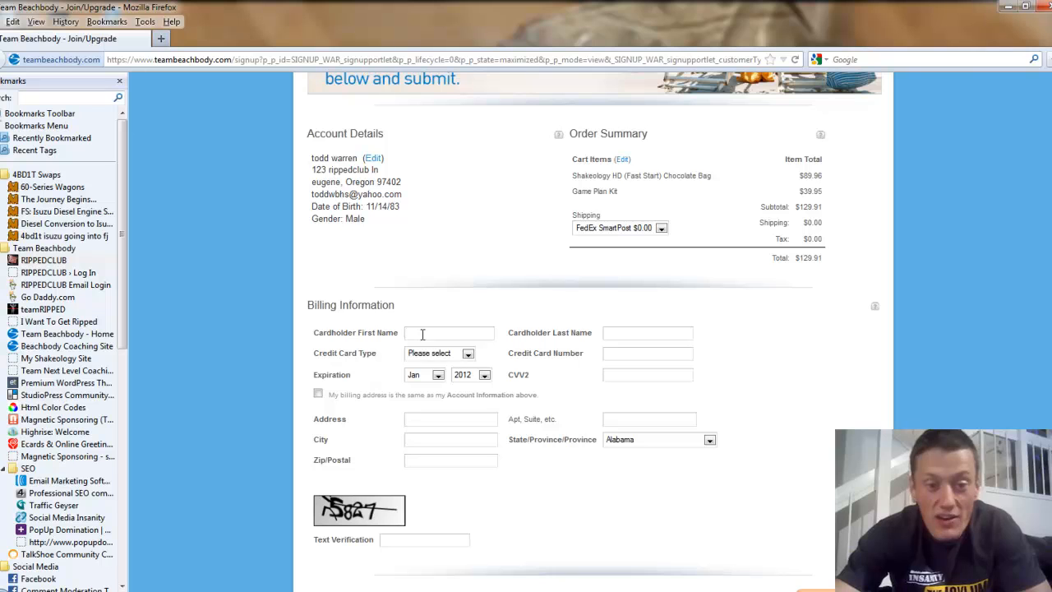
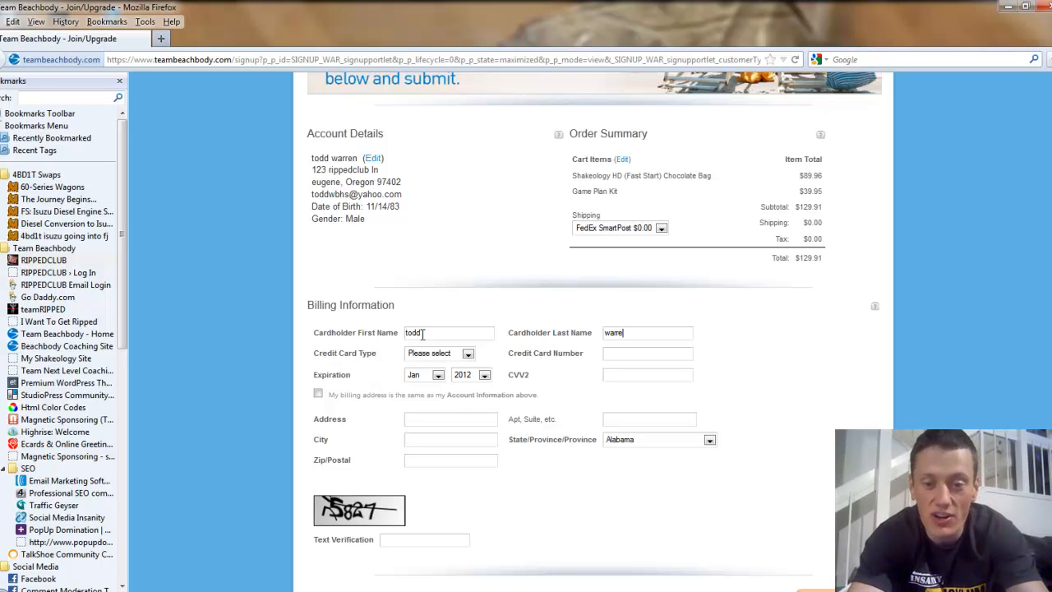
click(467, 352)
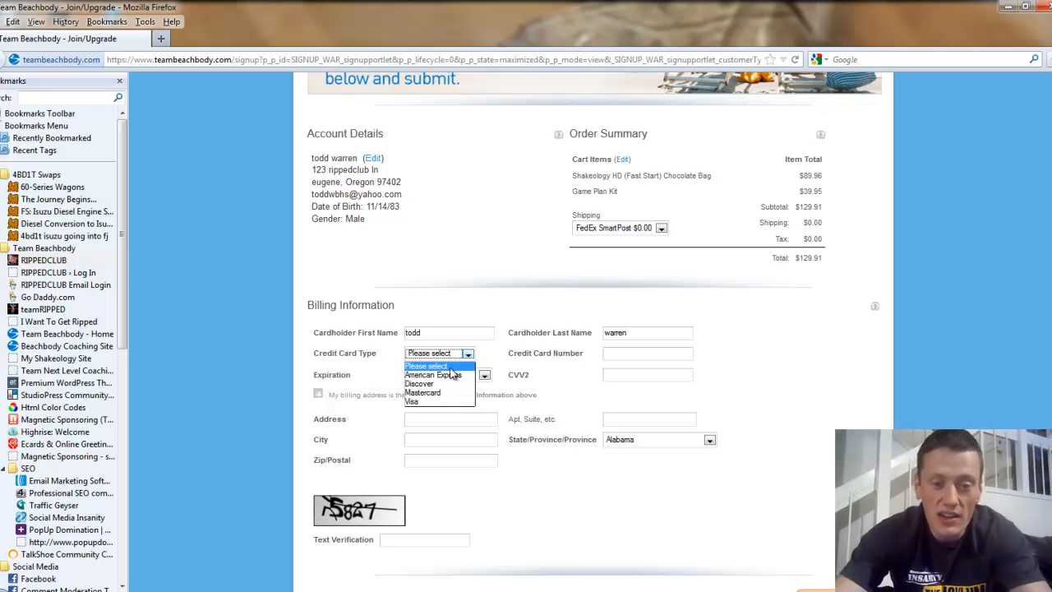
click(414, 402)
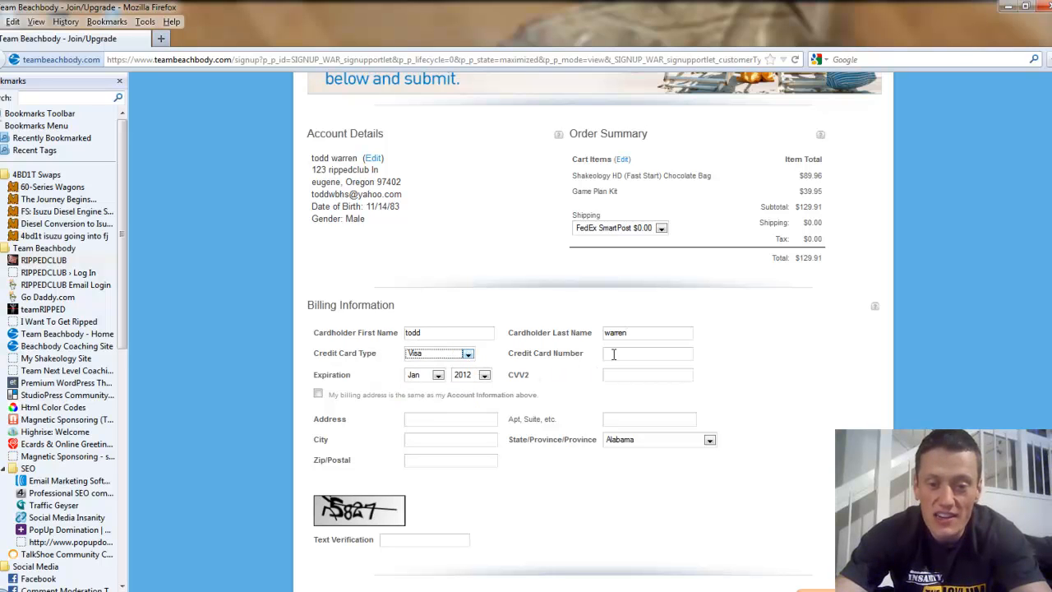
mouse_move(621, 378)
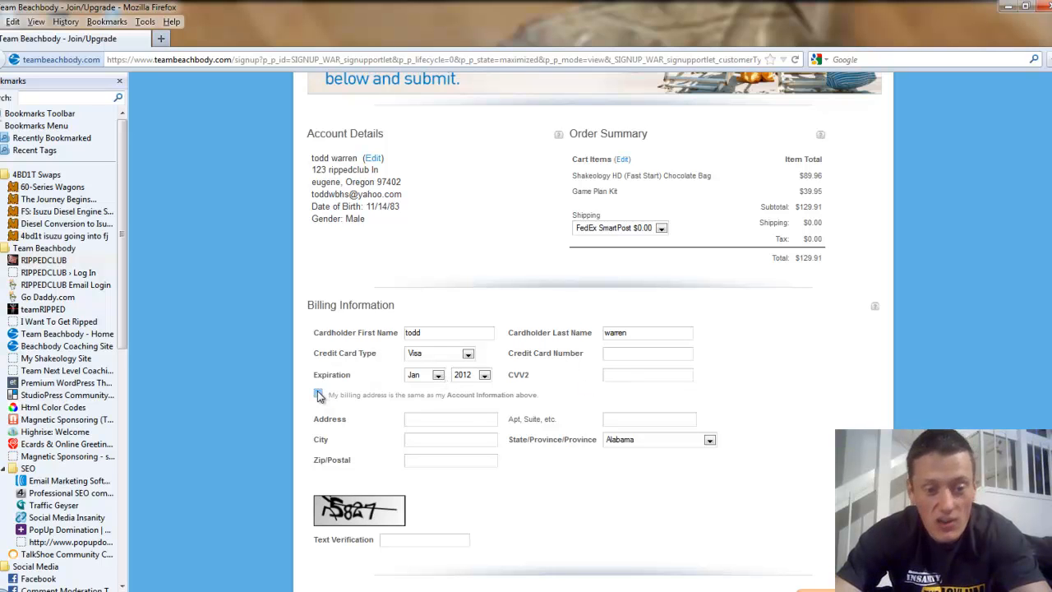
click(319, 395)
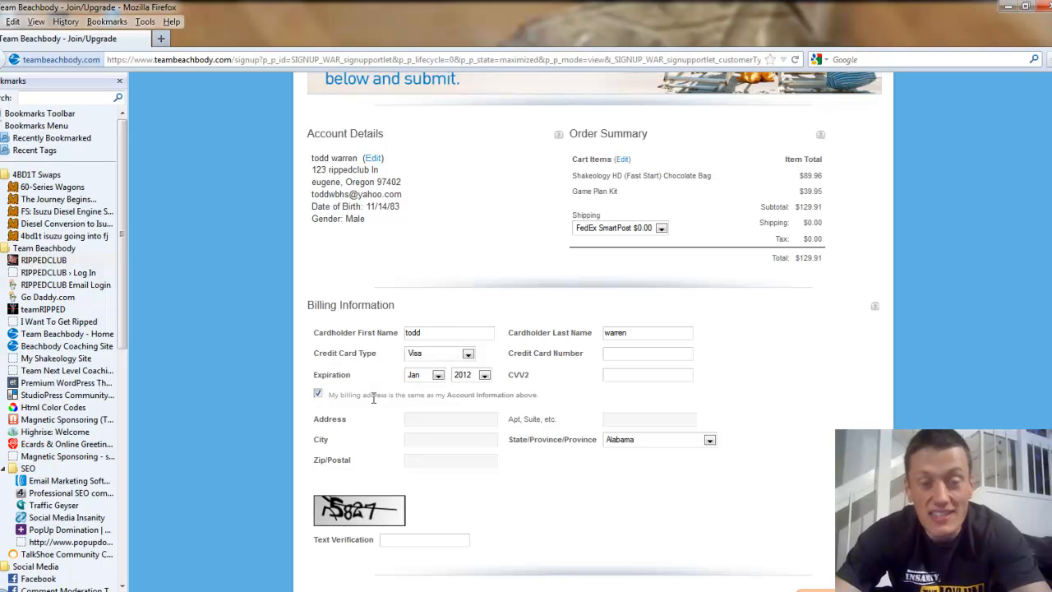
scroll(down, 3)
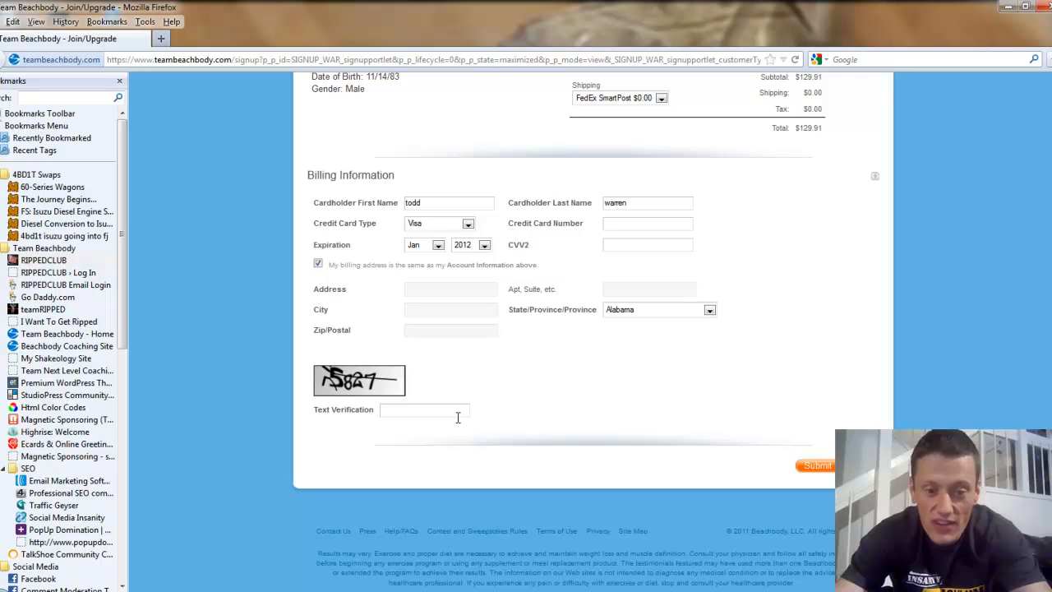
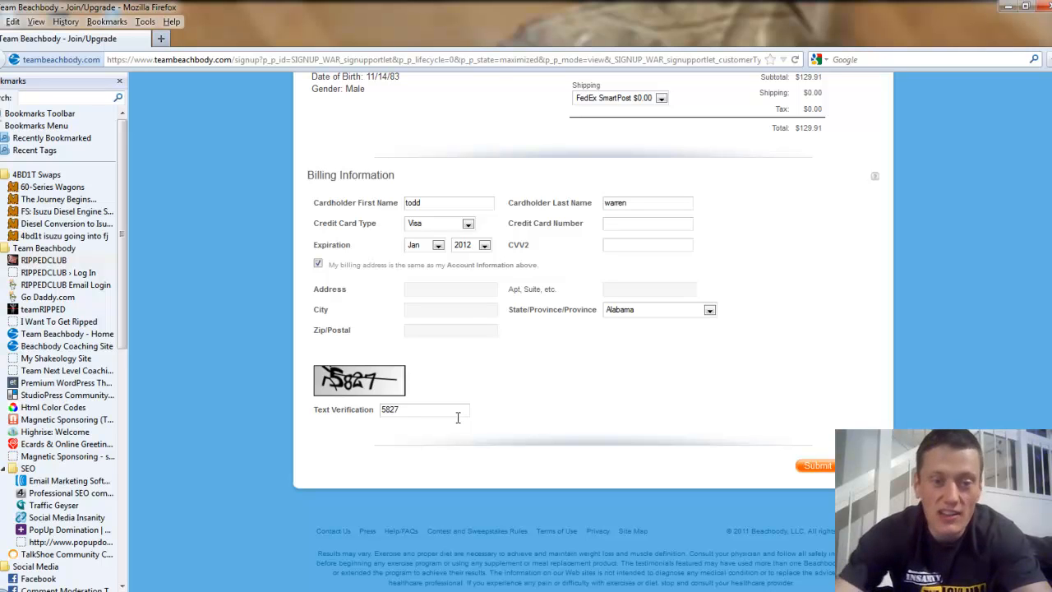